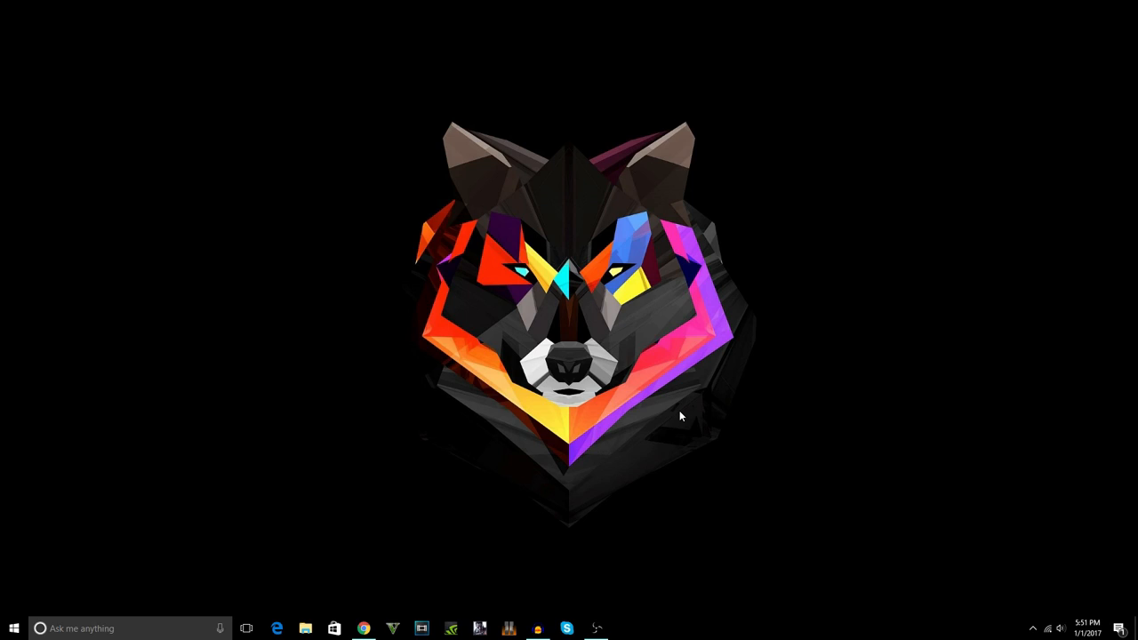
mouse_move(661, 409)
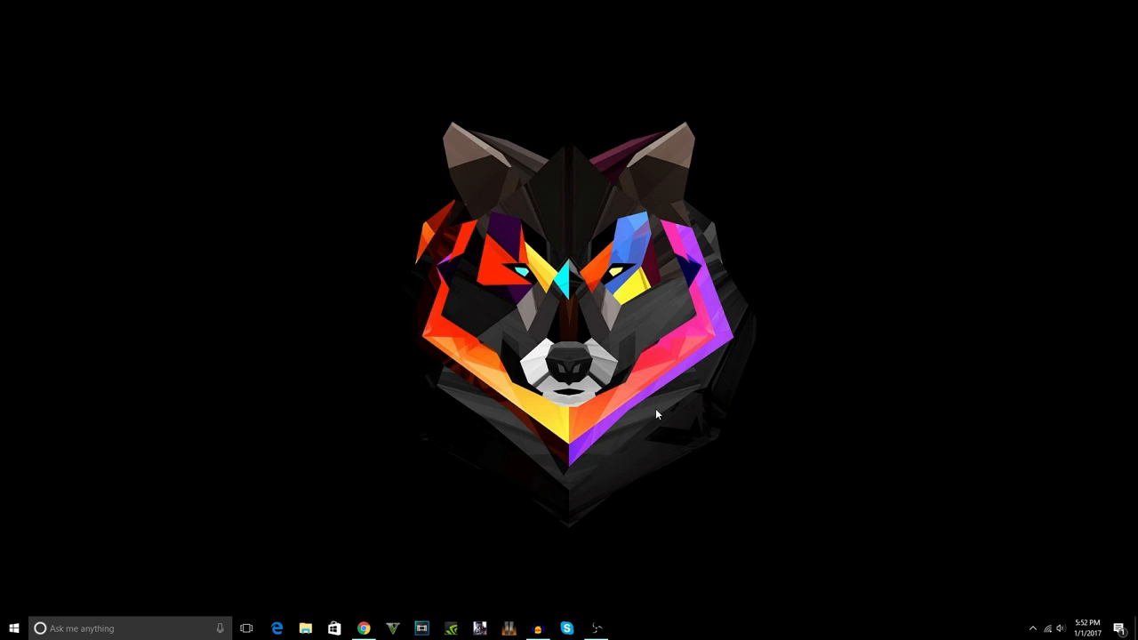
mouse_move(651, 420)
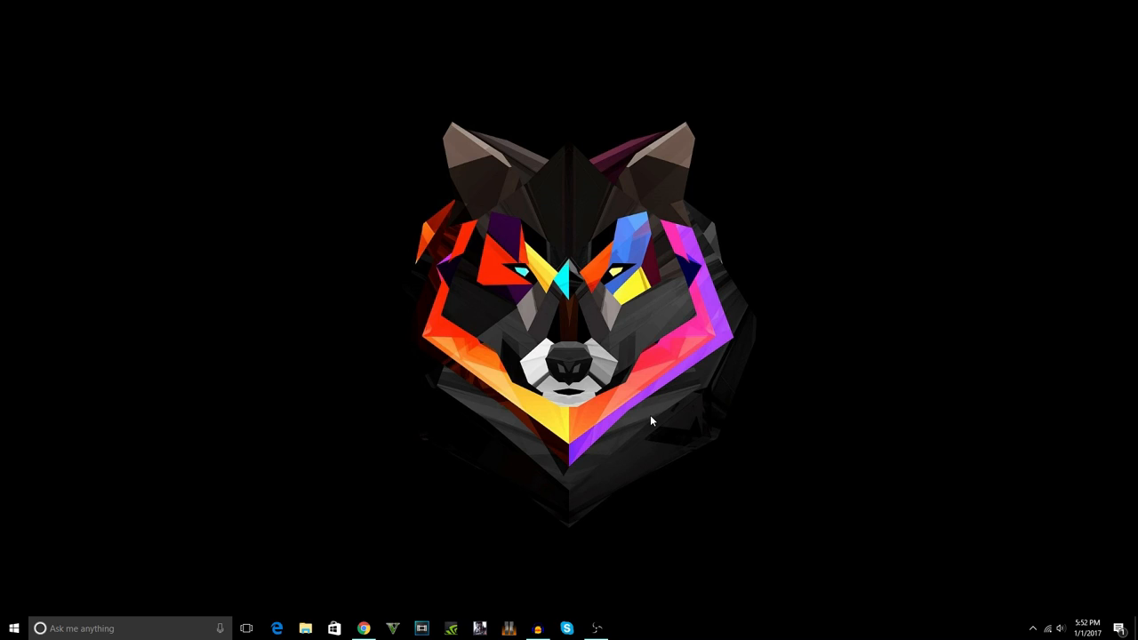
mouse_move(647, 426)
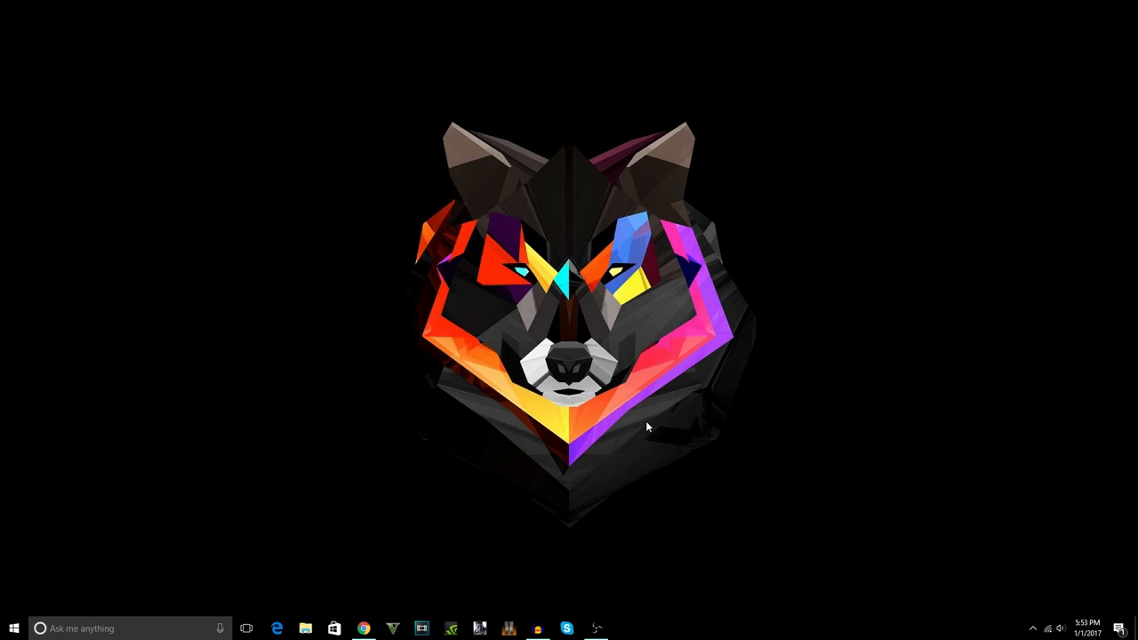
mouse_move(635, 441)
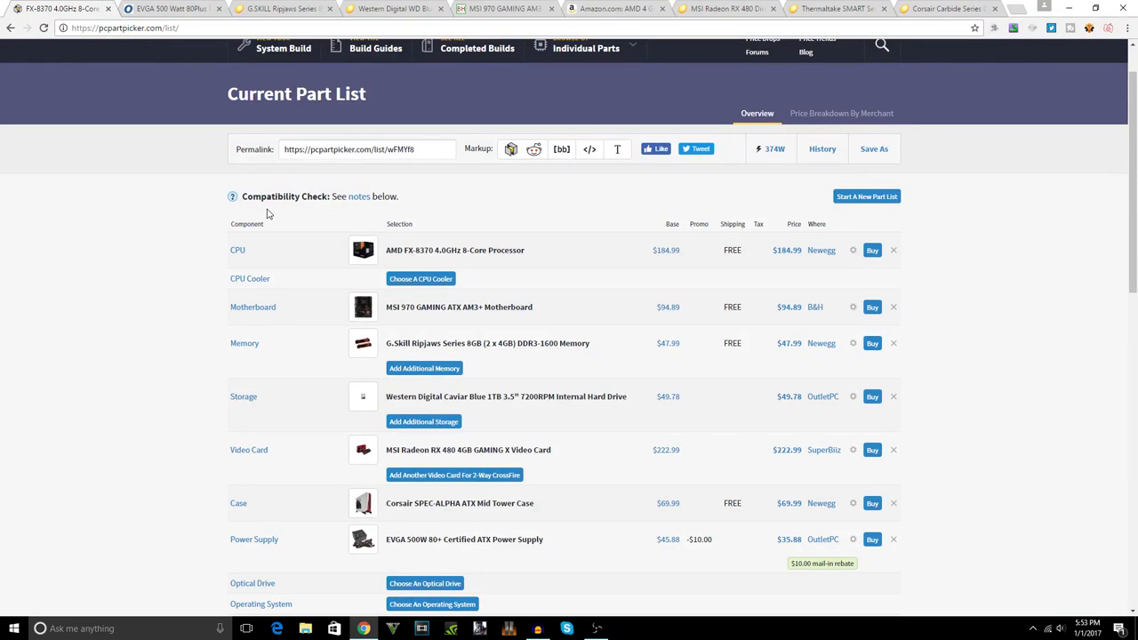
mouse_move(544, 243)
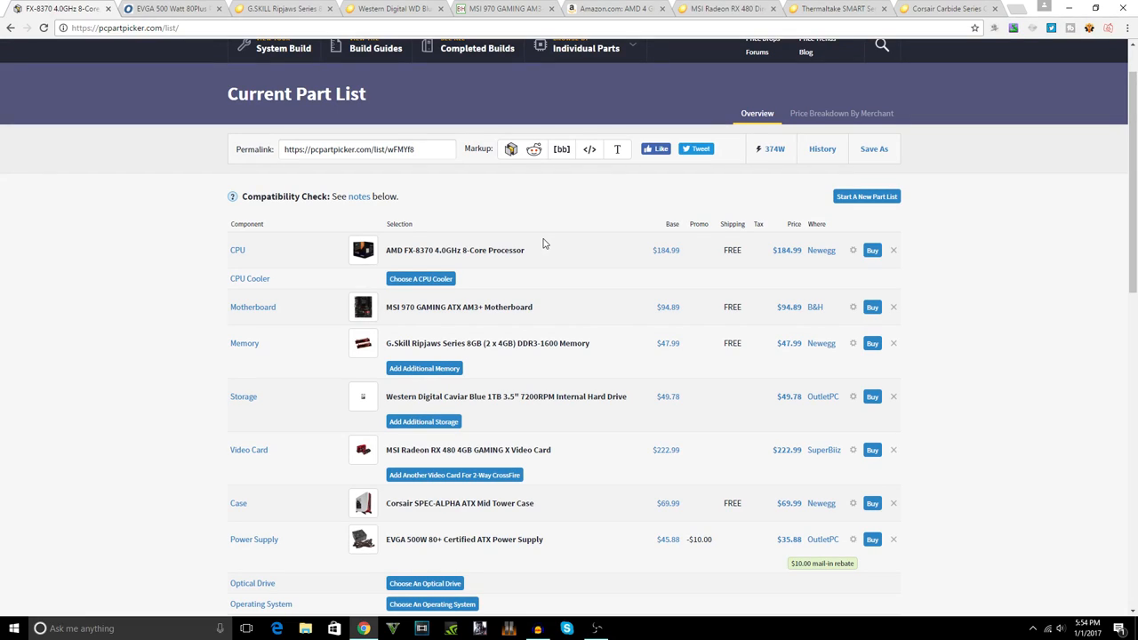
mouse_move(522, 234)
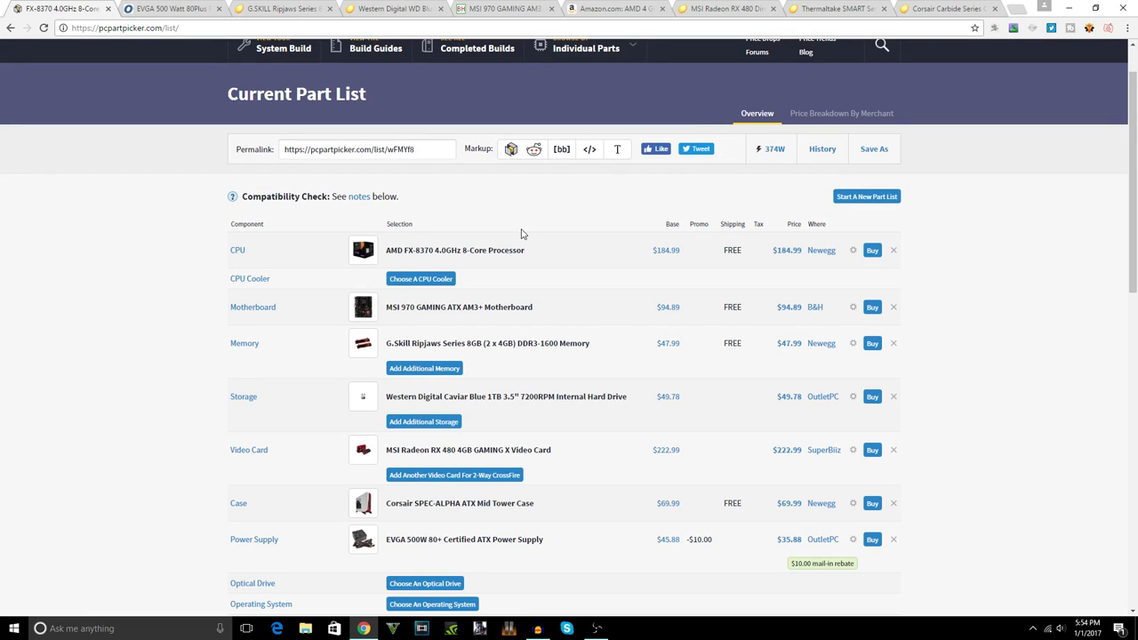
mouse_move(697, 274)
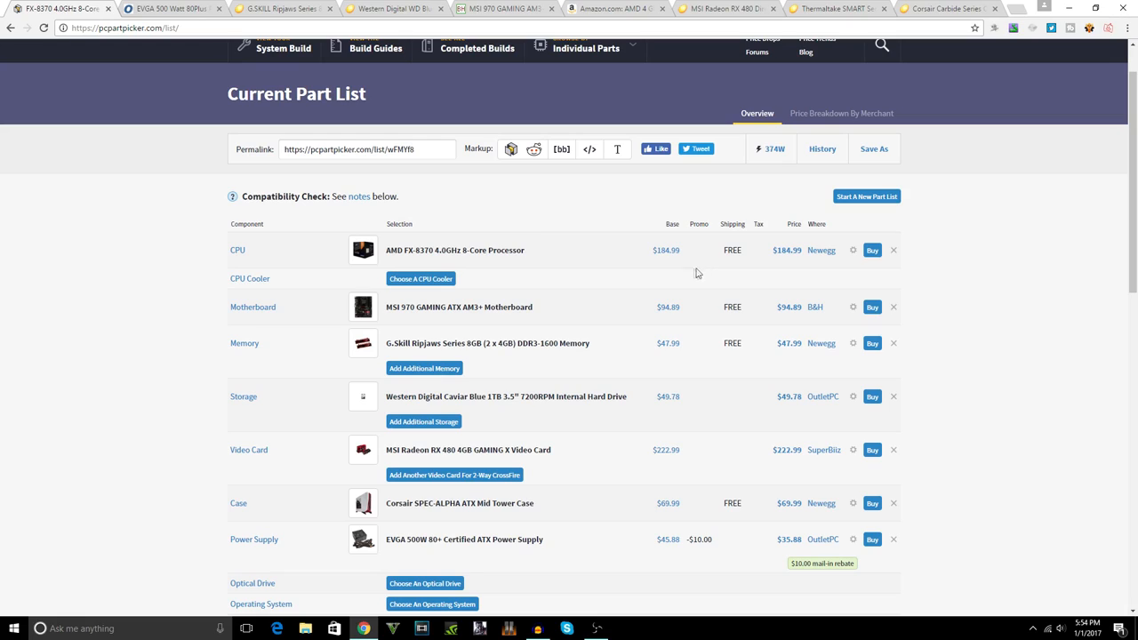
mouse_move(636, 279)
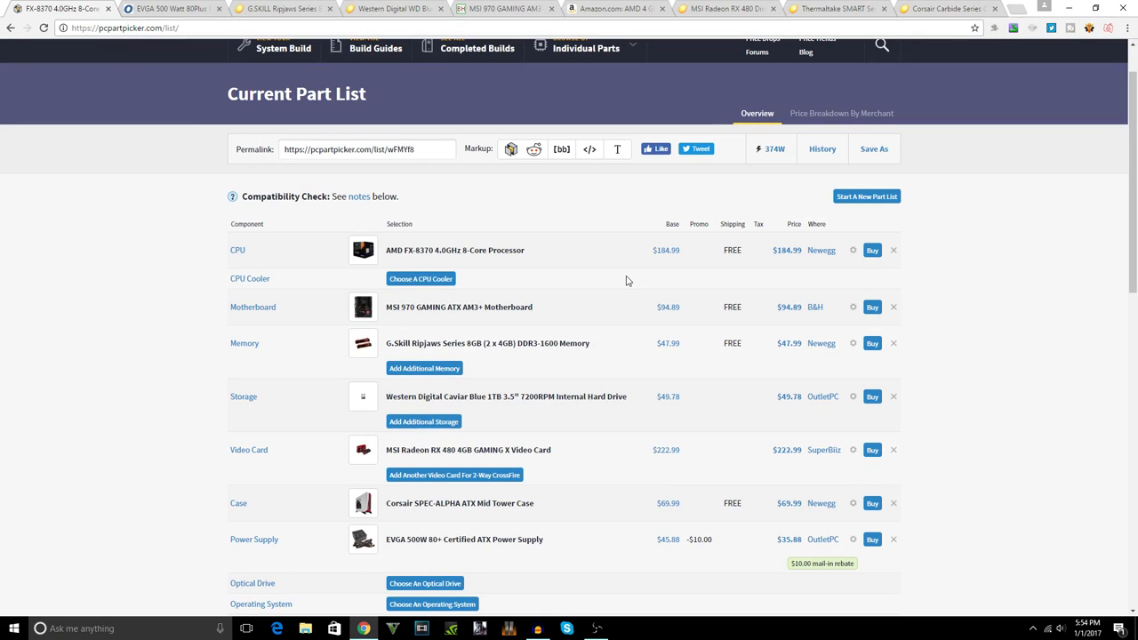
mouse_move(189, 106)
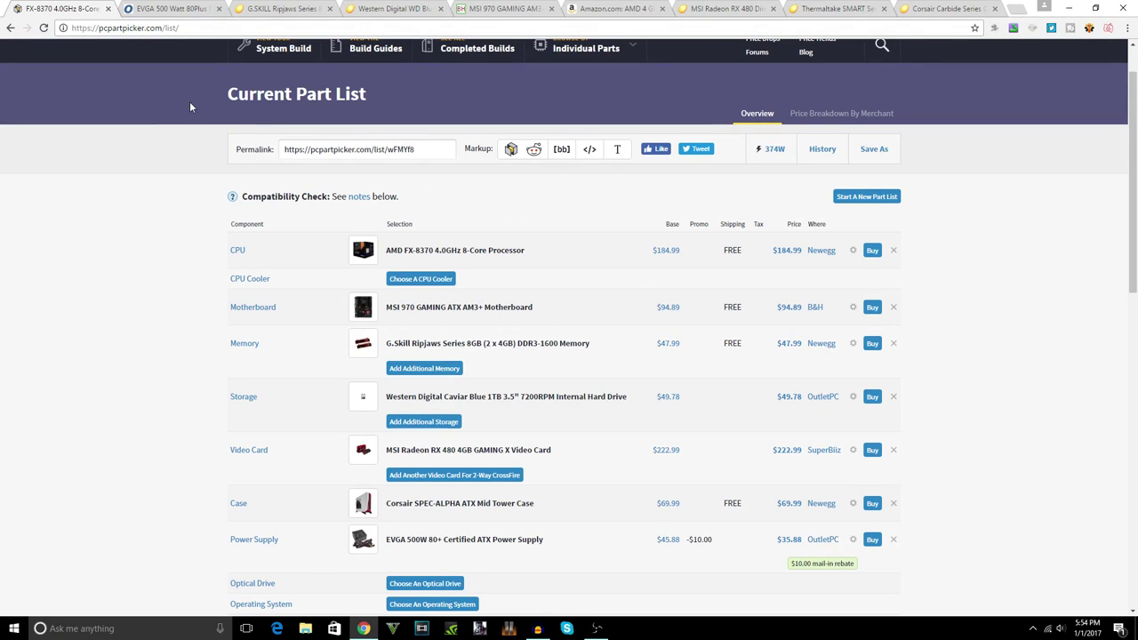
mouse_move(157, 132)
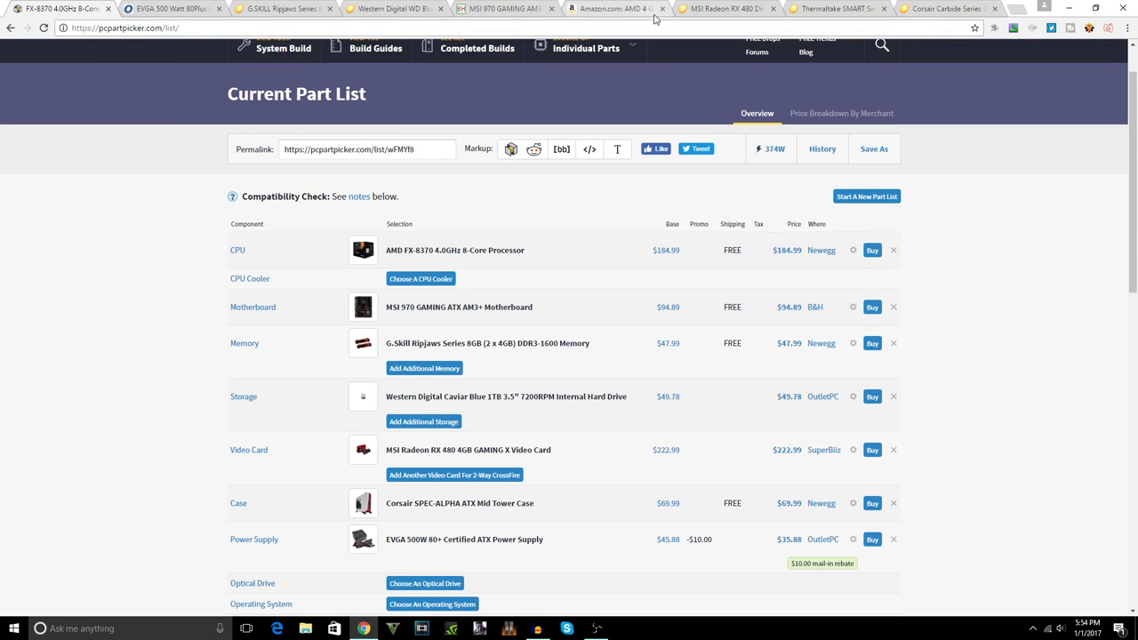
Step: Switch to Amazon's AMD FX-8370 with Wraith Cooler listing at $194.85
click(614, 9)
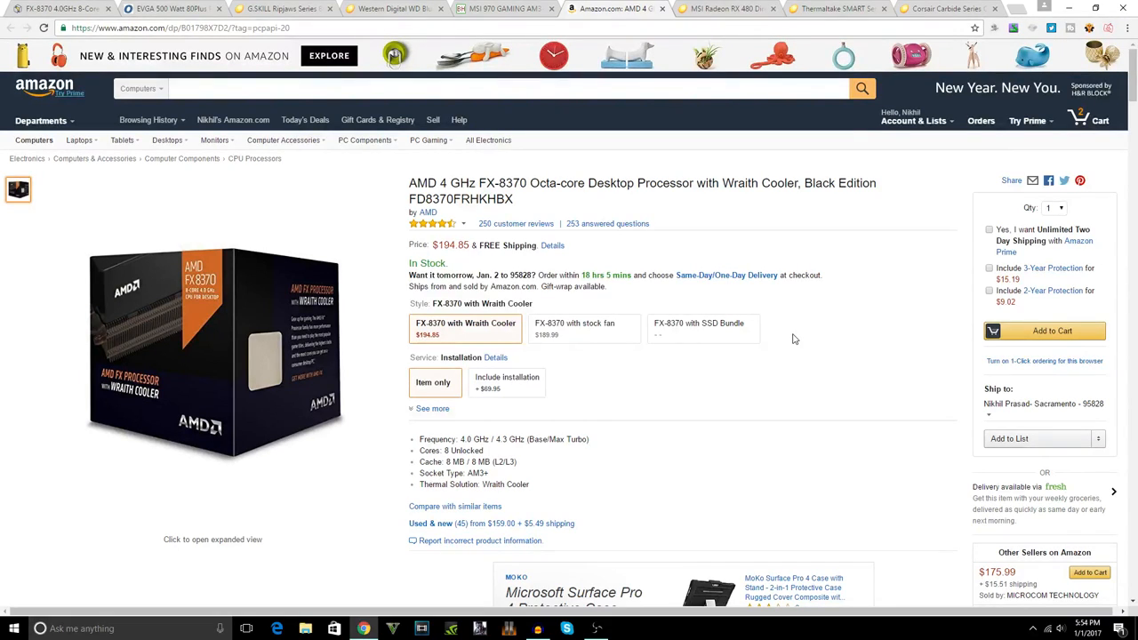
mouse_move(731, 278)
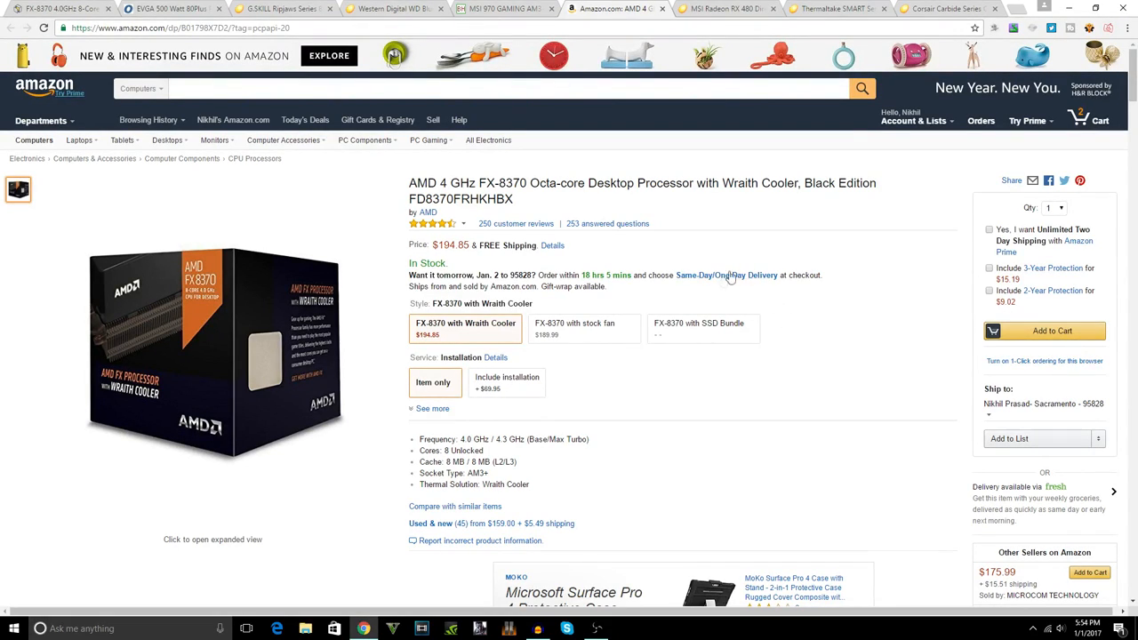
mouse_move(725, 299)
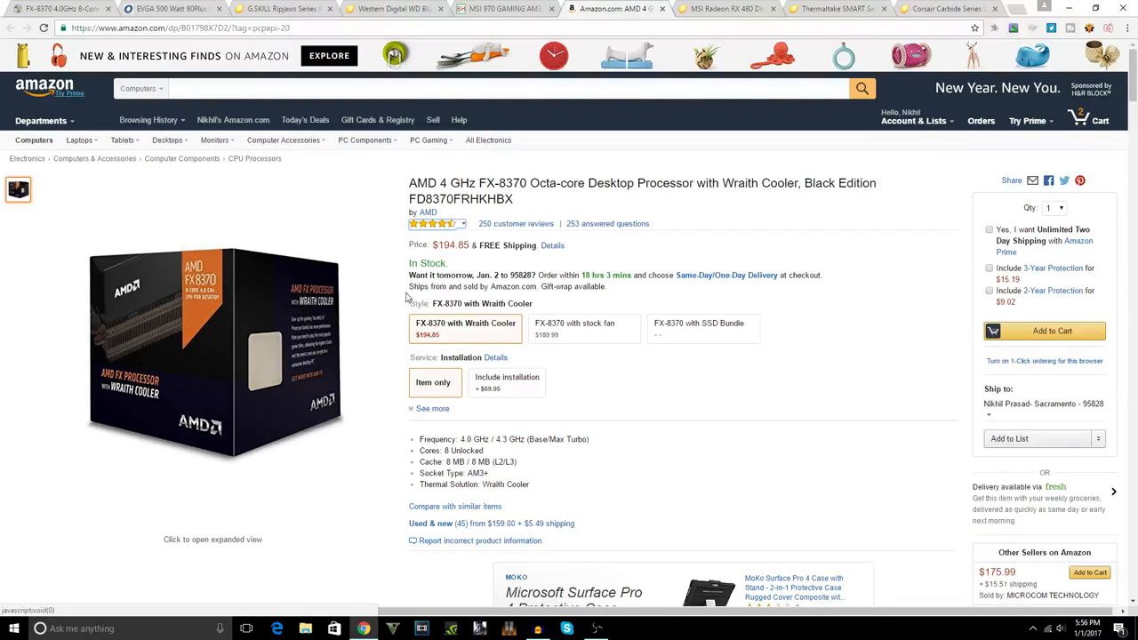
mouse_move(302, 306)
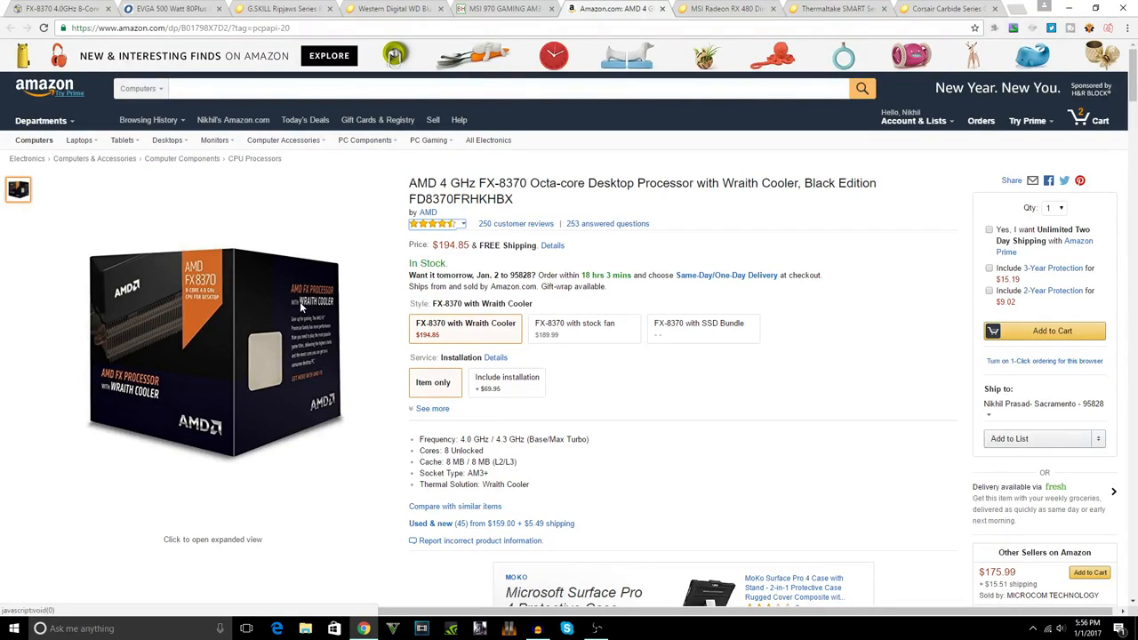
mouse_move(283, 311)
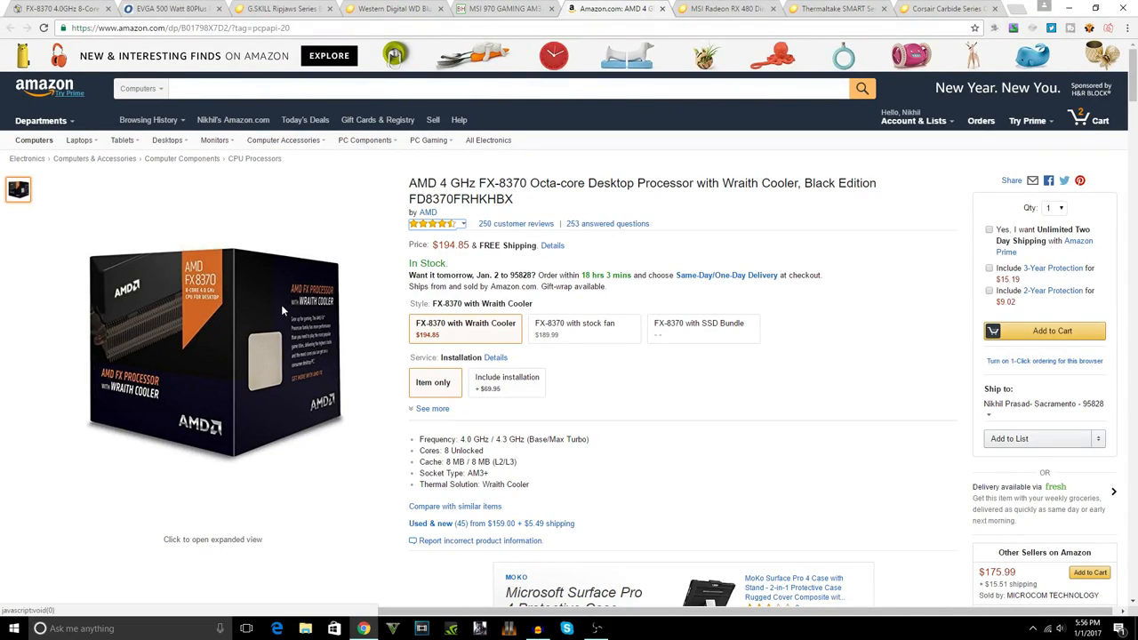
mouse_move(373, 426)
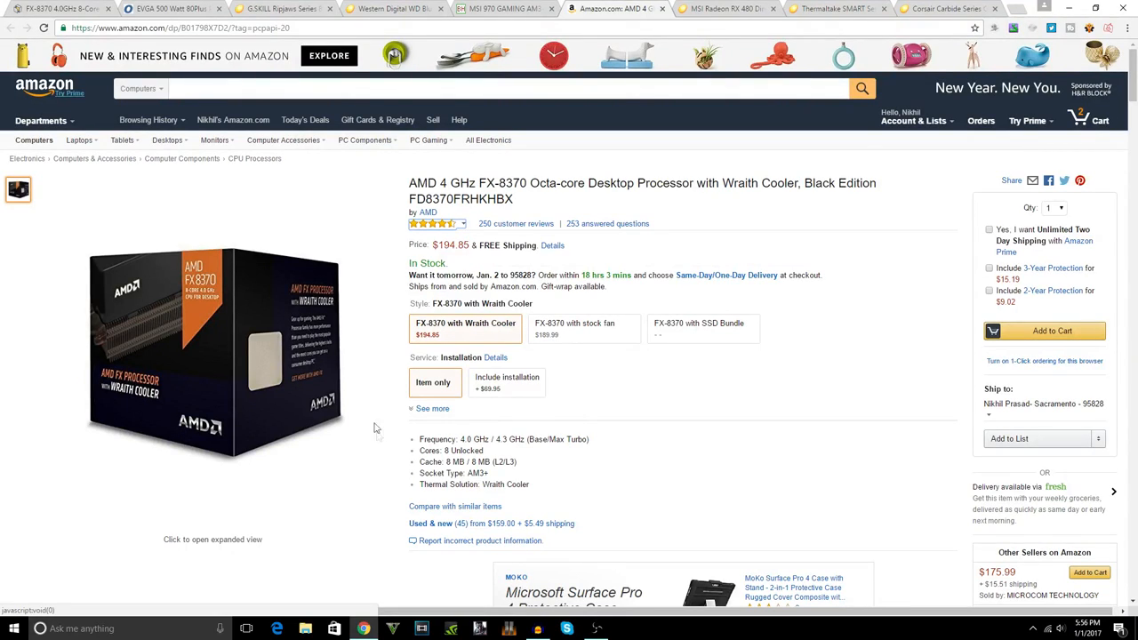
Step: Switch to Newegg's G.SKILL Ripjaws 8GB DDR3-1600 memory listing at $47.99
click(283, 9)
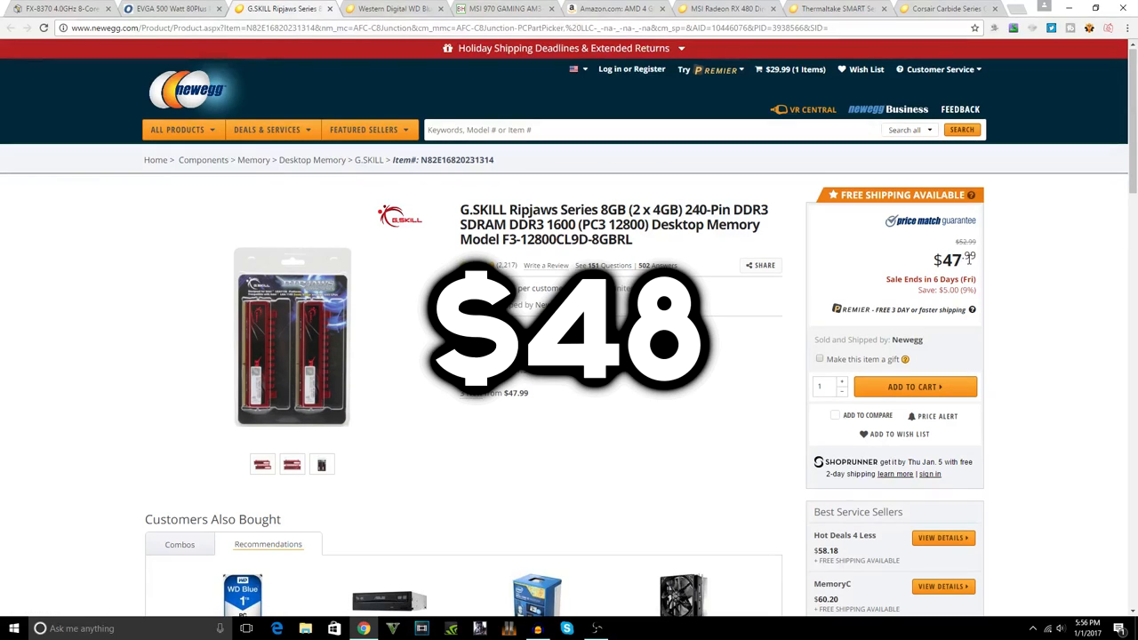
mouse_move(781, 304)
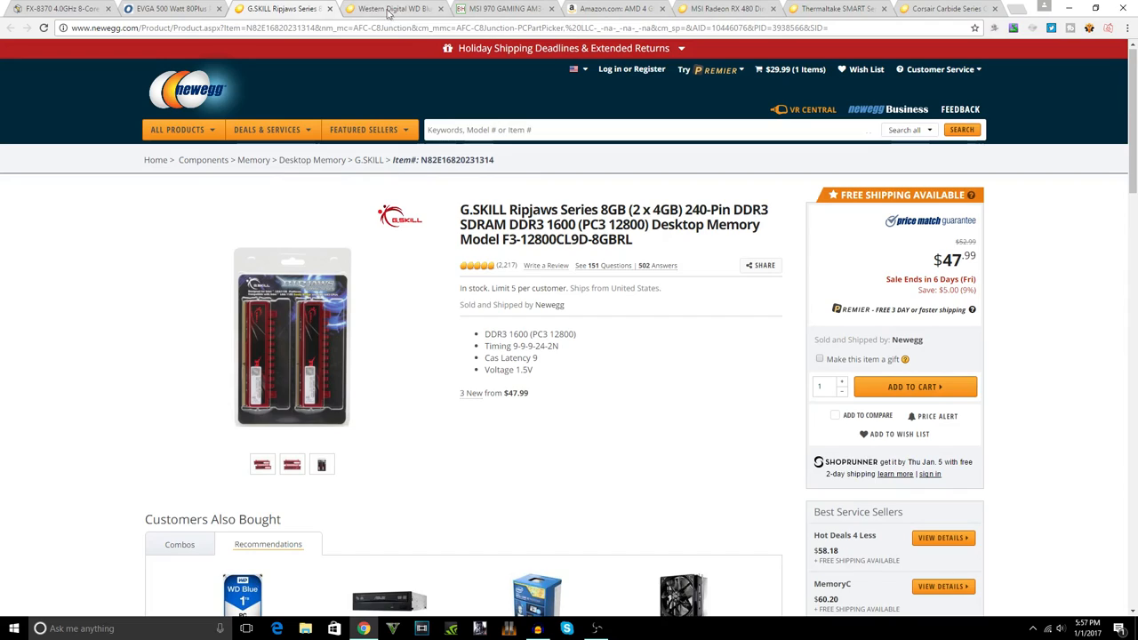
Step: Switch to Newegg's WD Blue 1TB 7200 RPM hard drive listing at $49.99
click(395, 8)
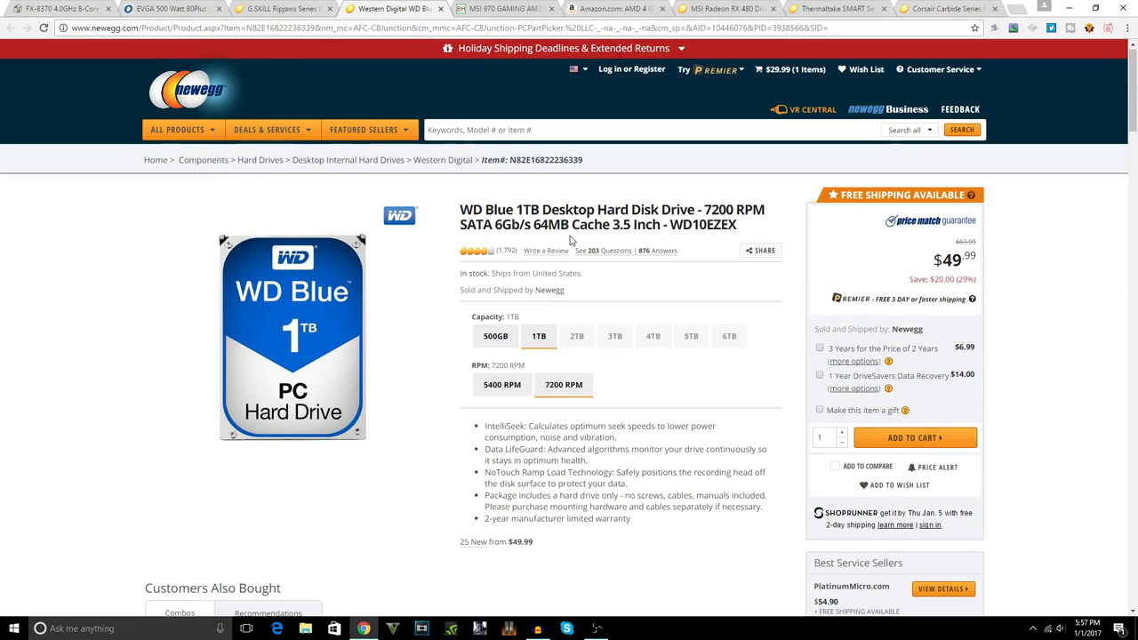
mouse_move(626, 266)
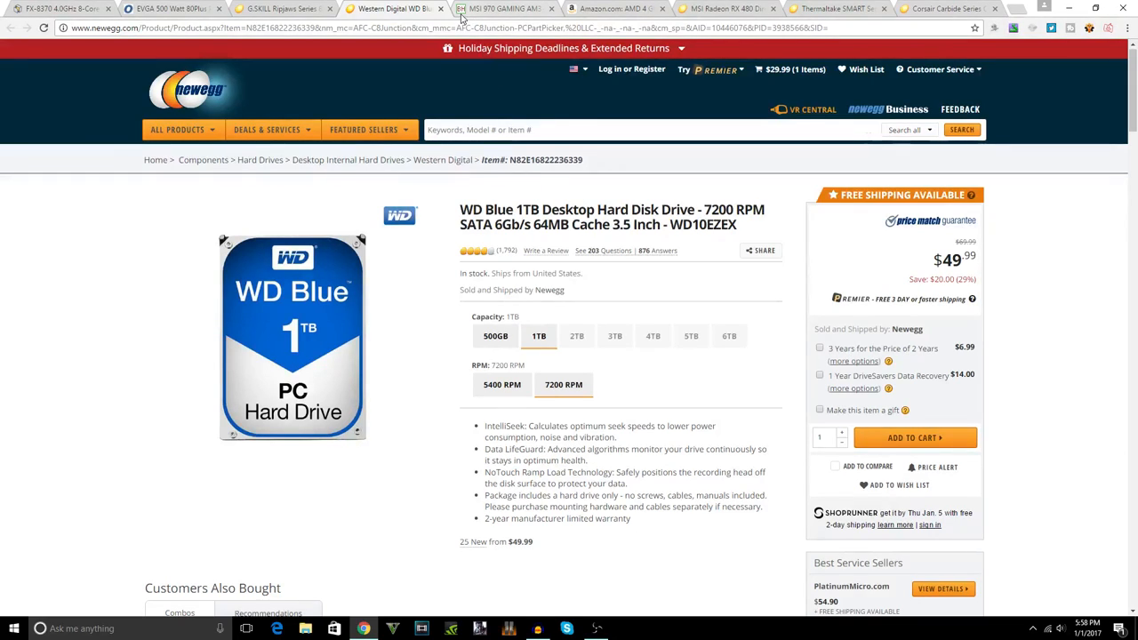
Step: Show B&H's MSI 970 GAMING AM3+ motherboard at $94.89 and expand its full product highlights
click(502, 9)
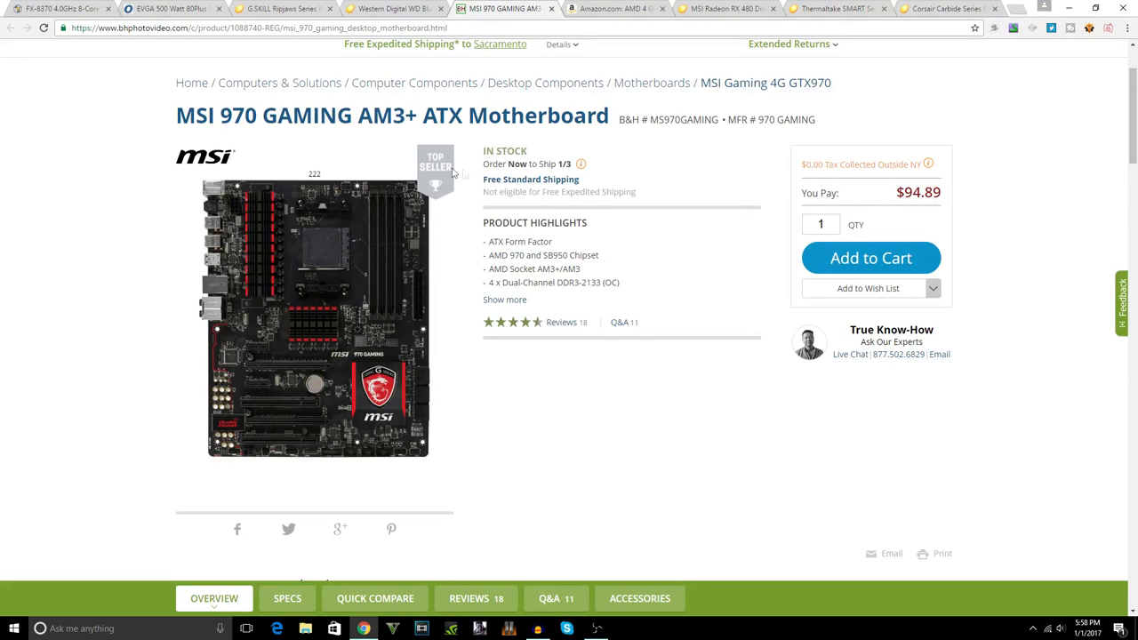
scroll(up, 3)
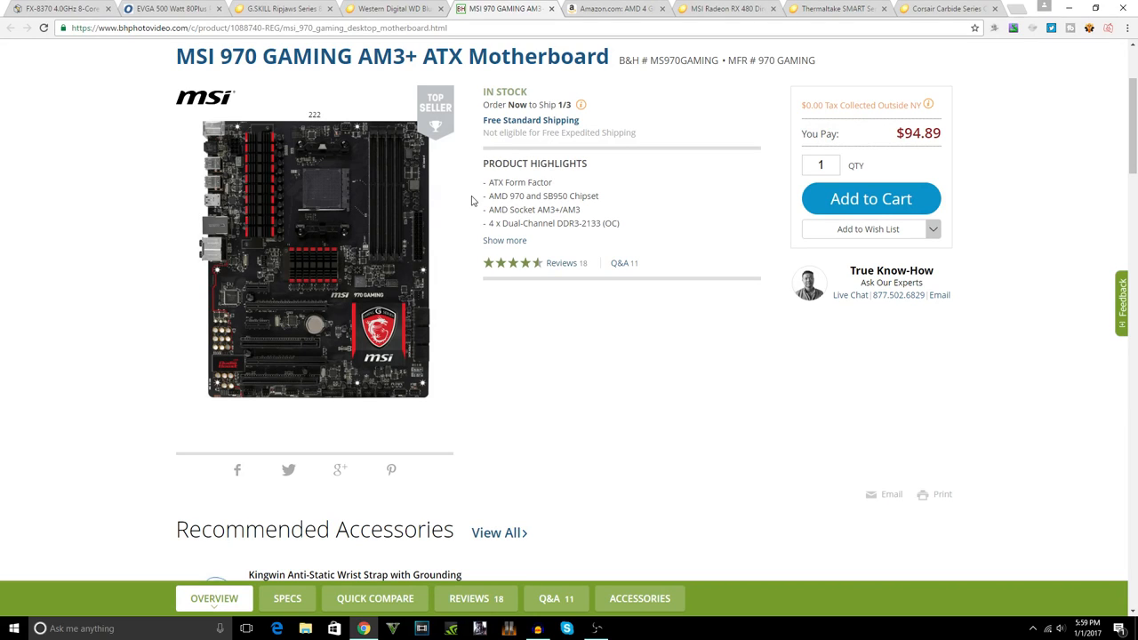
click(505, 240)
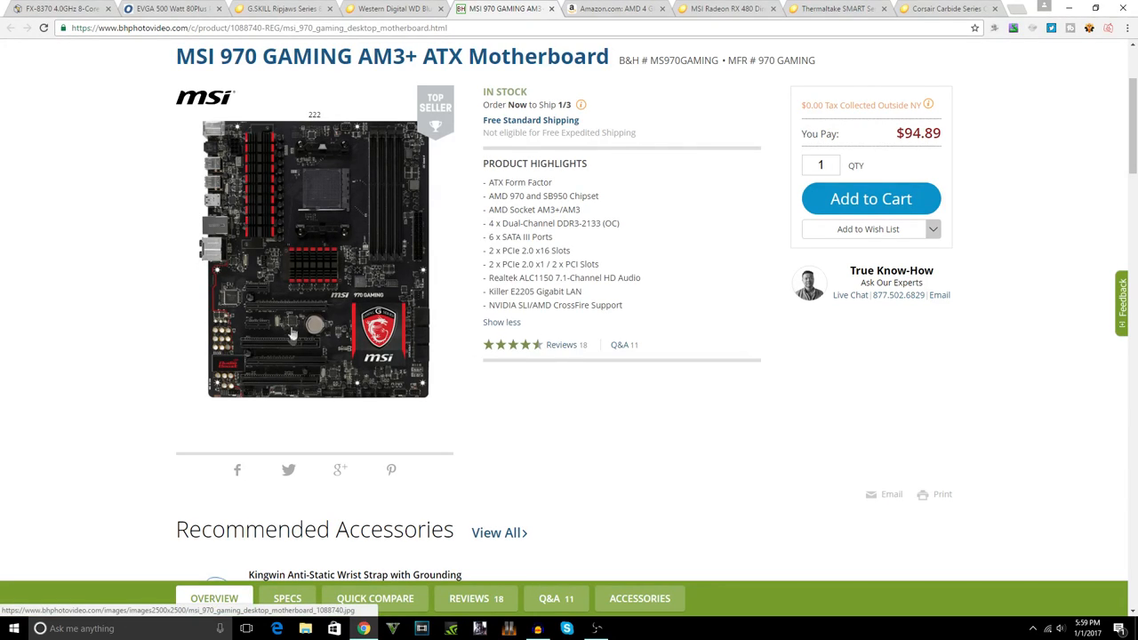
scroll(up, 3)
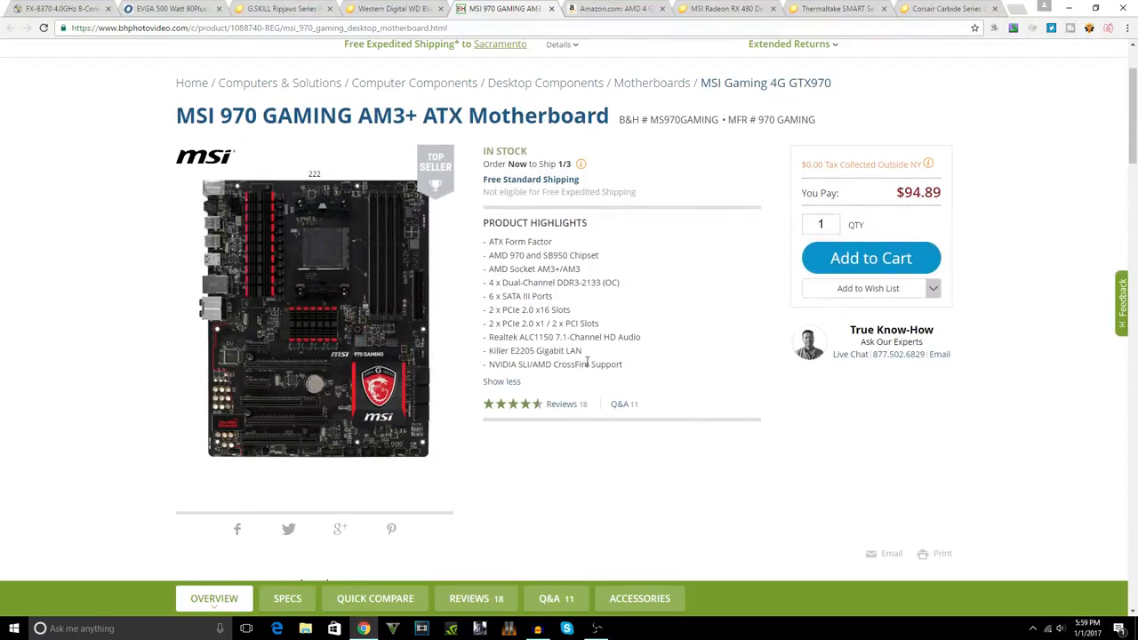
mouse_move(608, 362)
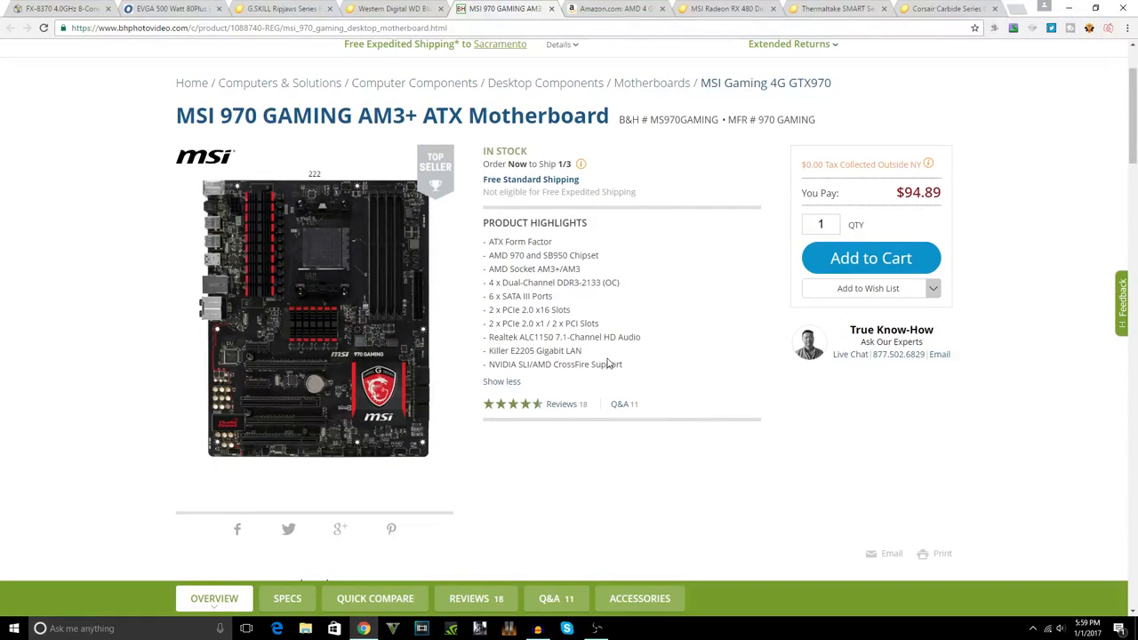
scroll(up, 3)
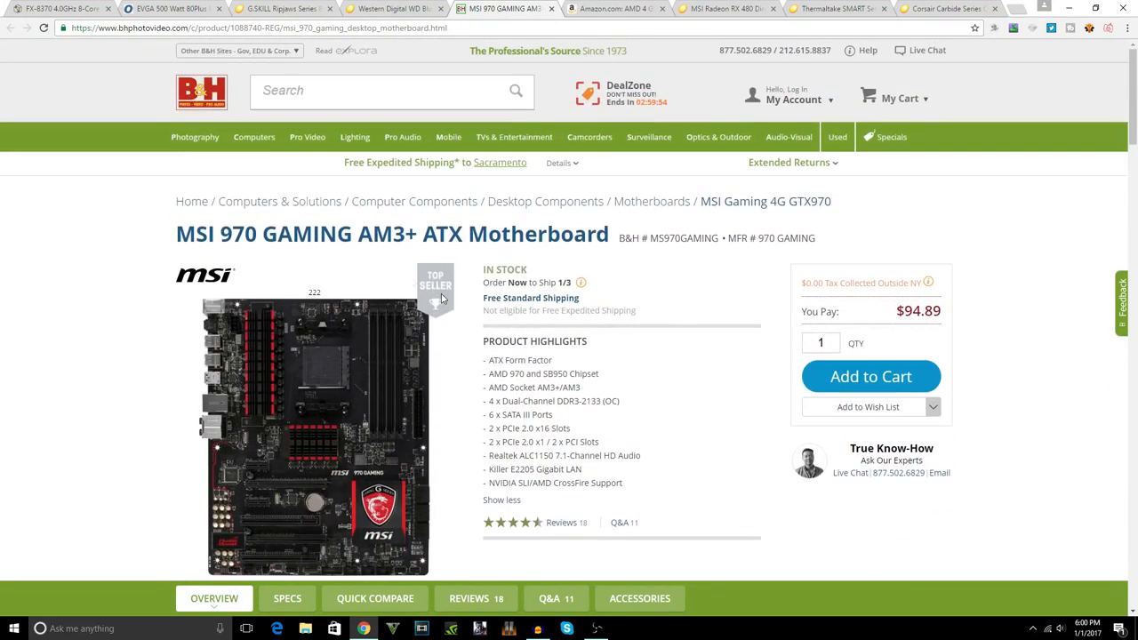
mouse_move(754, 306)
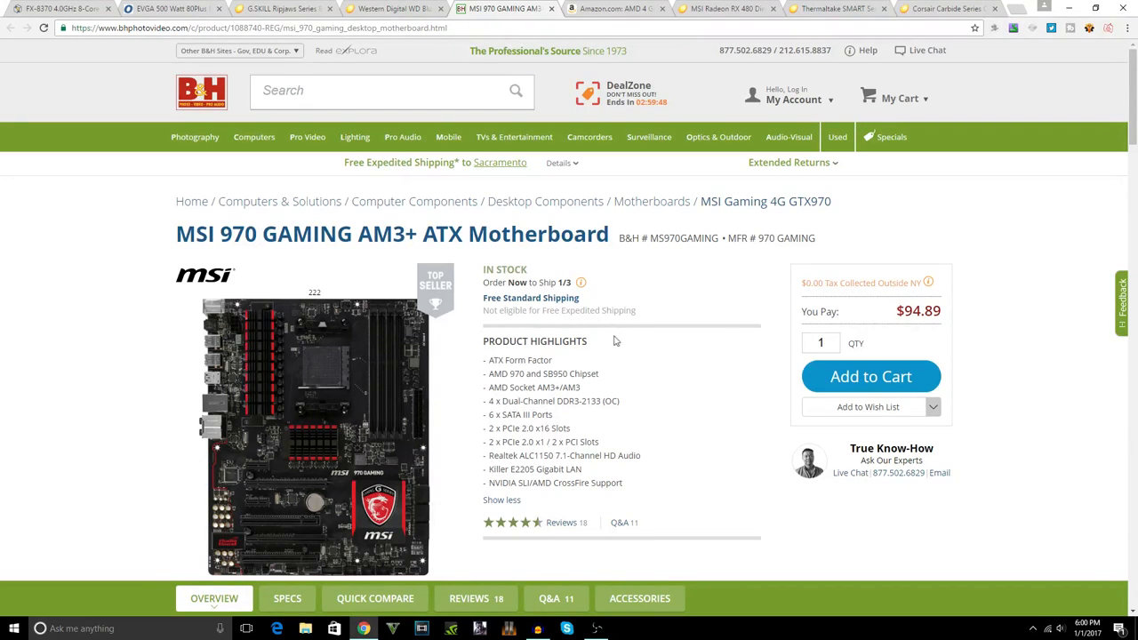
scroll(down, 3)
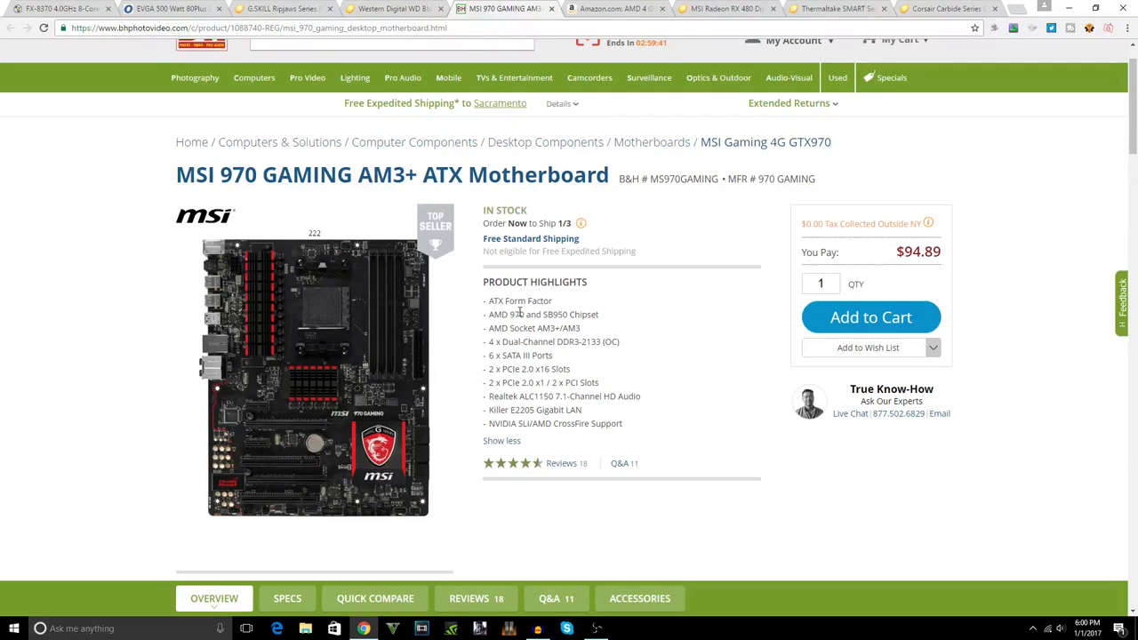
mouse_move(502, 310)
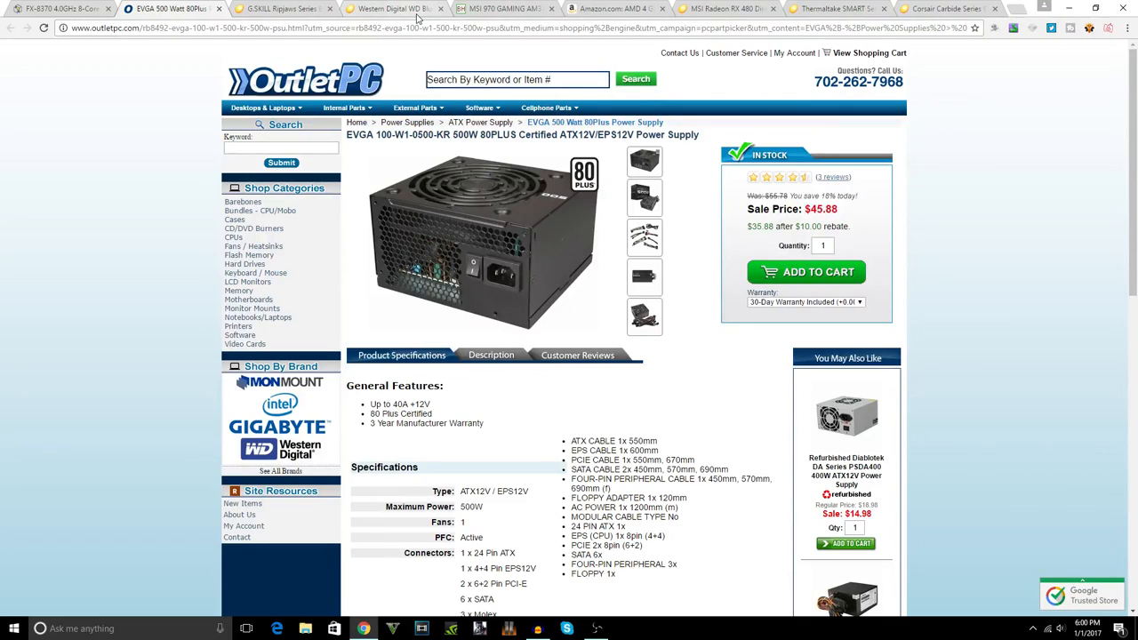
mouse_move(720, 134)
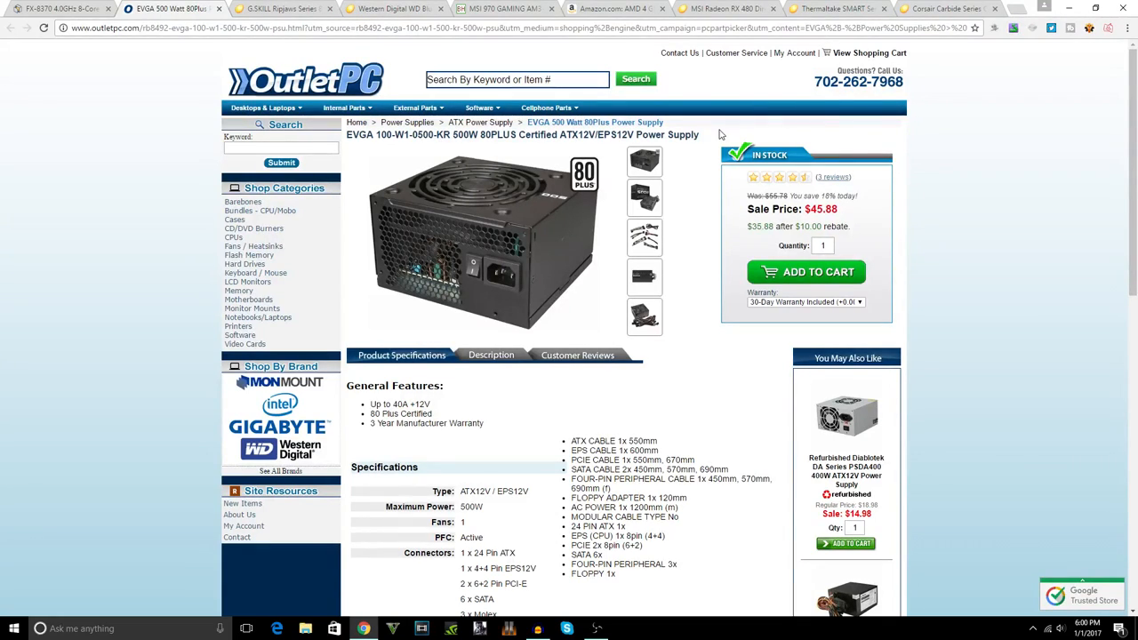
mouse_move(845, 221)
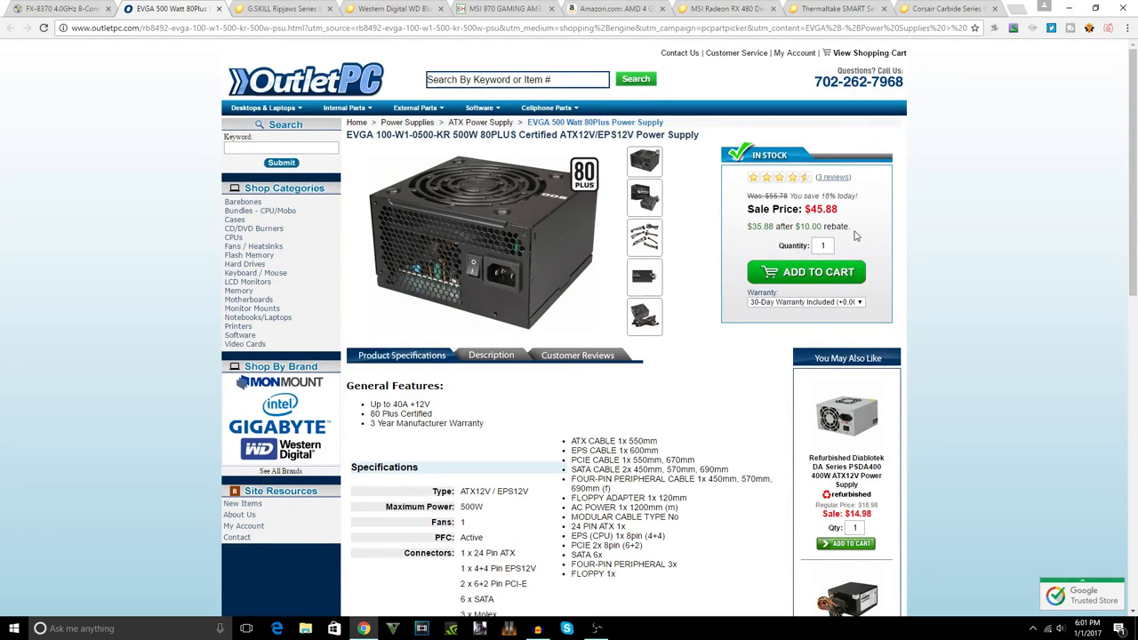
mouse_move(850, 224)
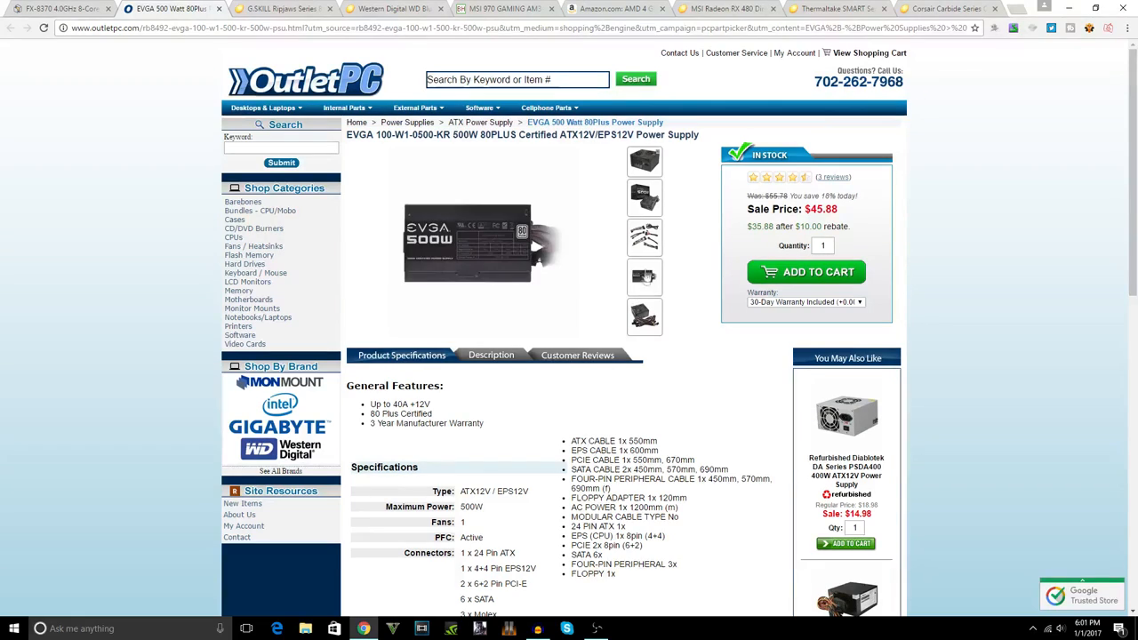
Step: Cycle through OutletPC's EVGA 500W 80 PLUS power supply photos, including front view and cables
click(643, 238)
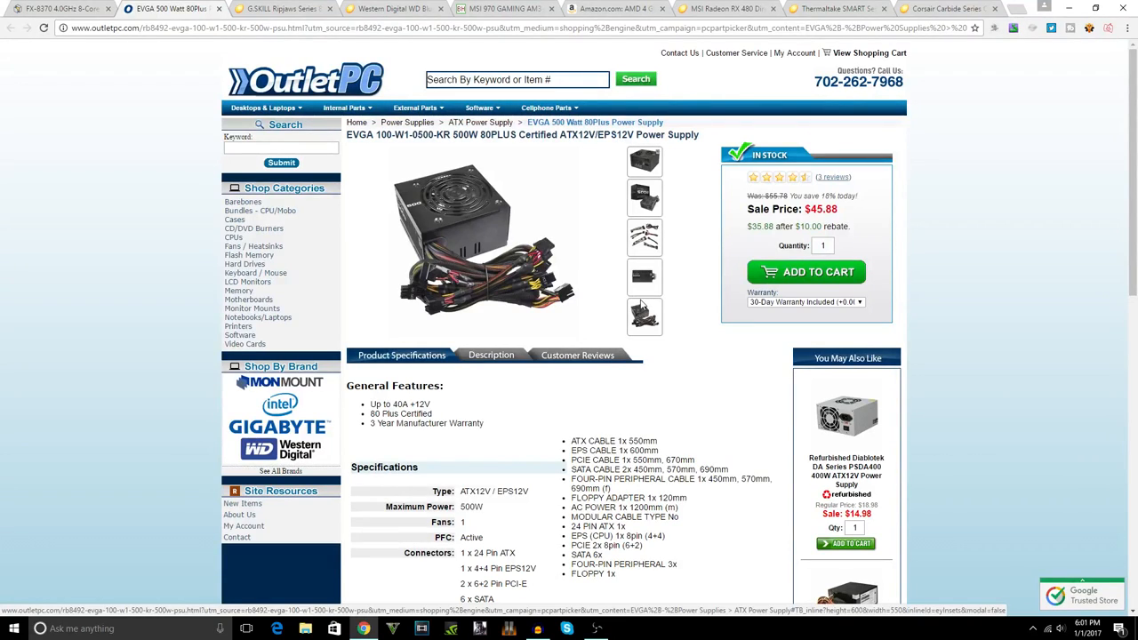
click(643, 198)
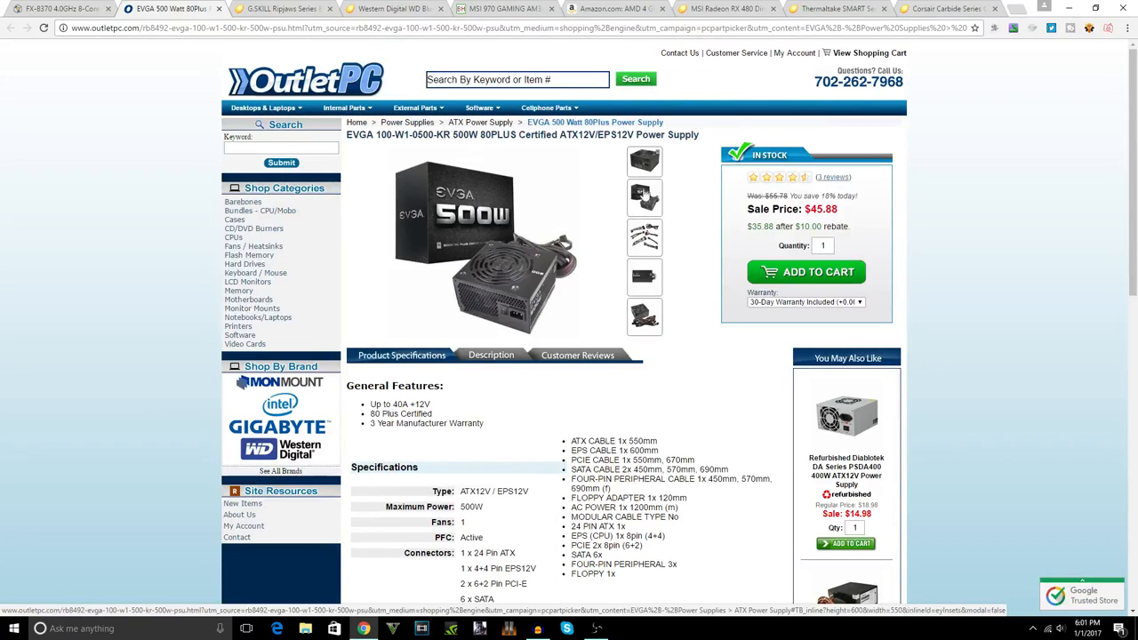
click(644, 277)
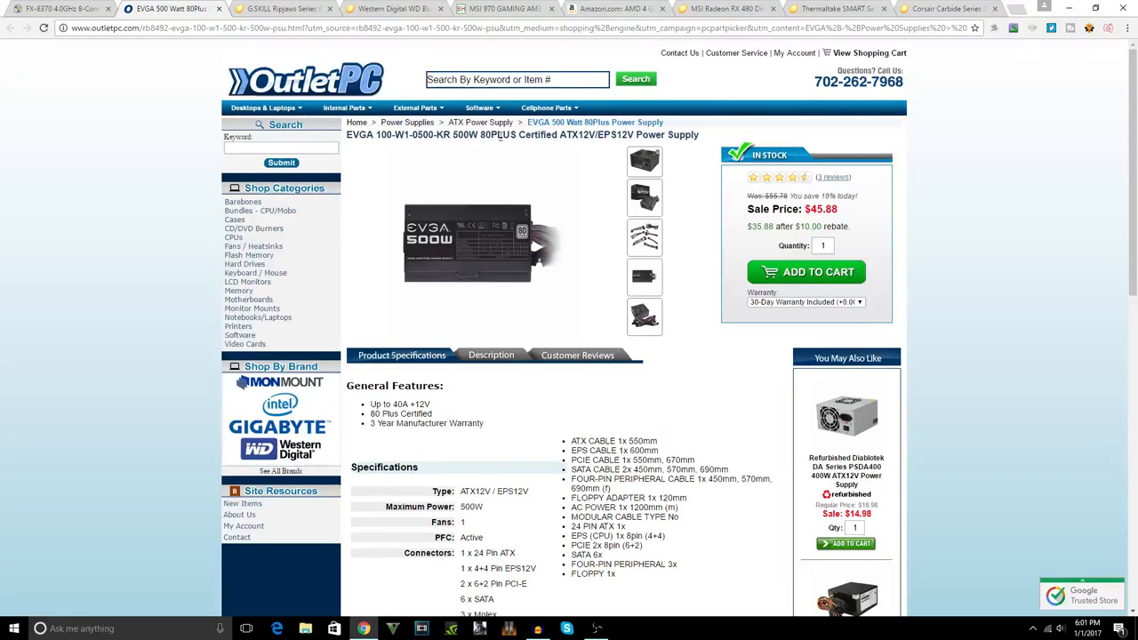
click(644, 198)
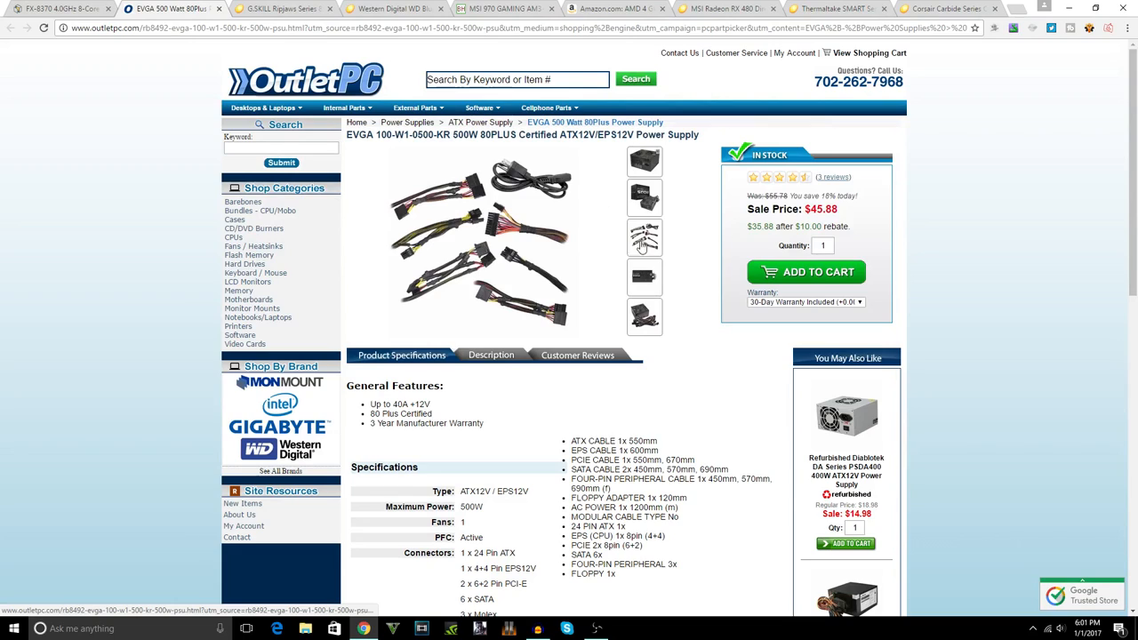
click(644, 238)
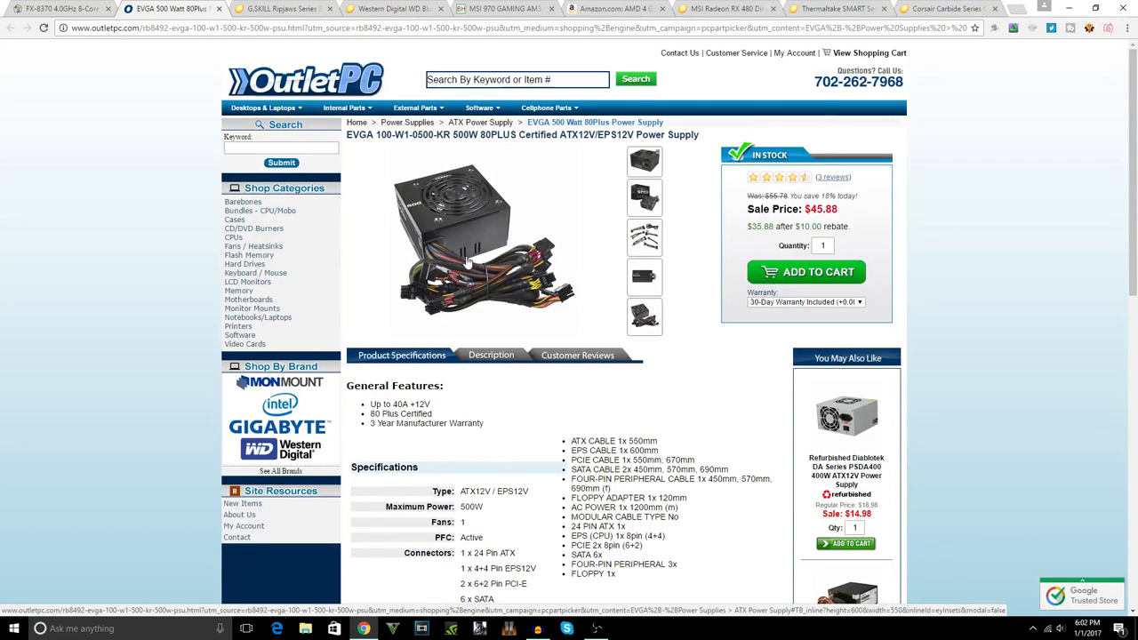
mouse_move(469, 277)
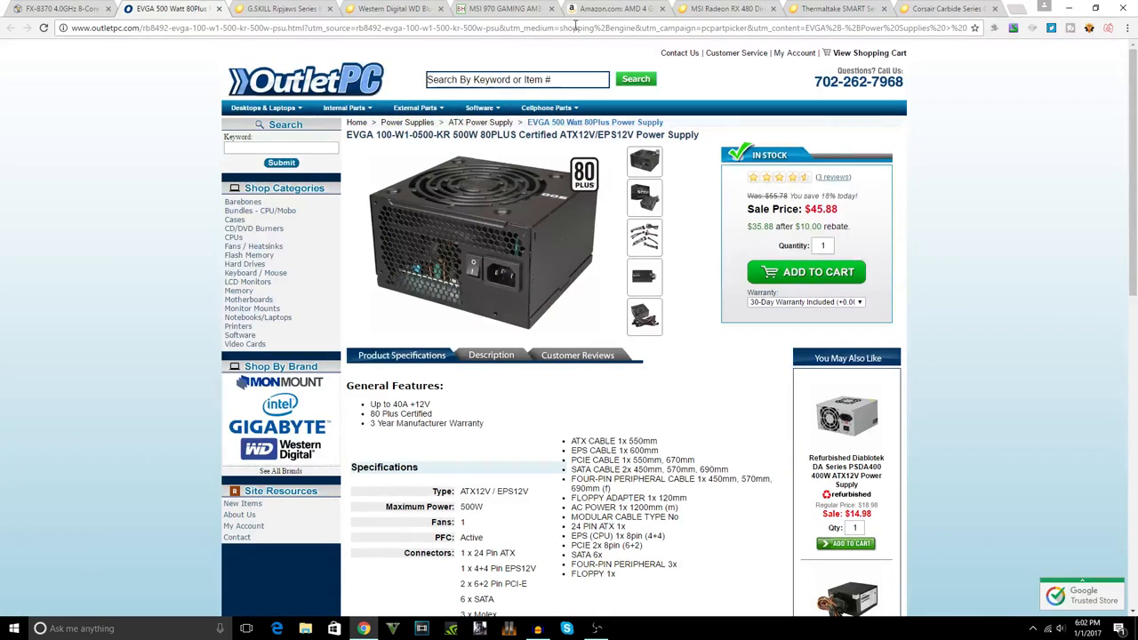
mouse_move(721, 7)
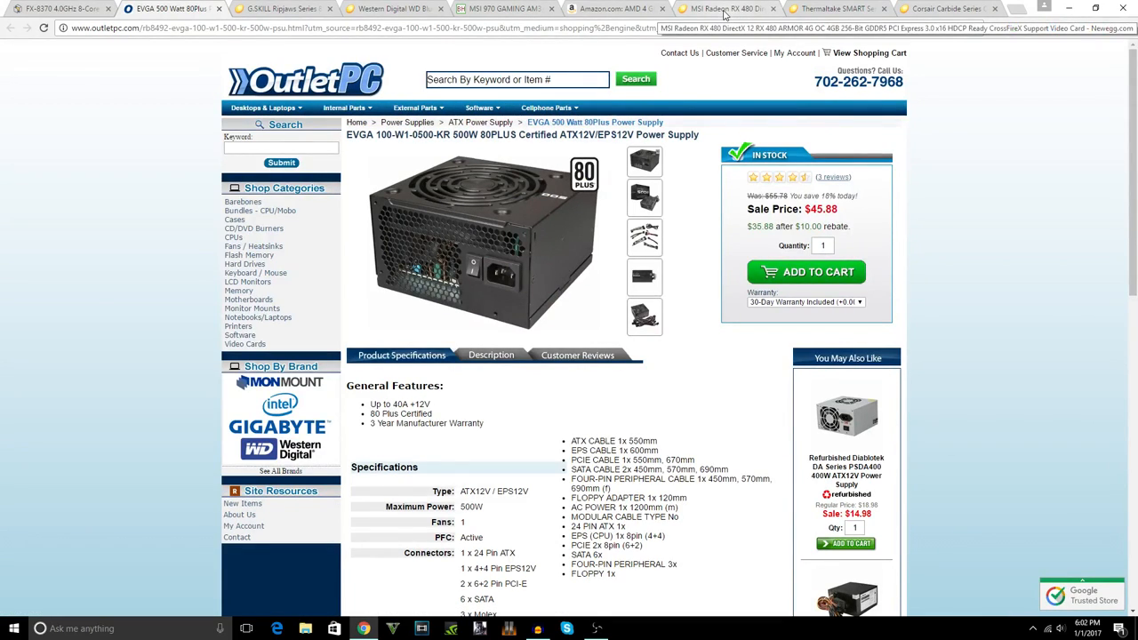
Step: Switch to Newegg's MSI Radeon RX 480 ARMOR 4G OC listing at $189.99
click(720, 7)
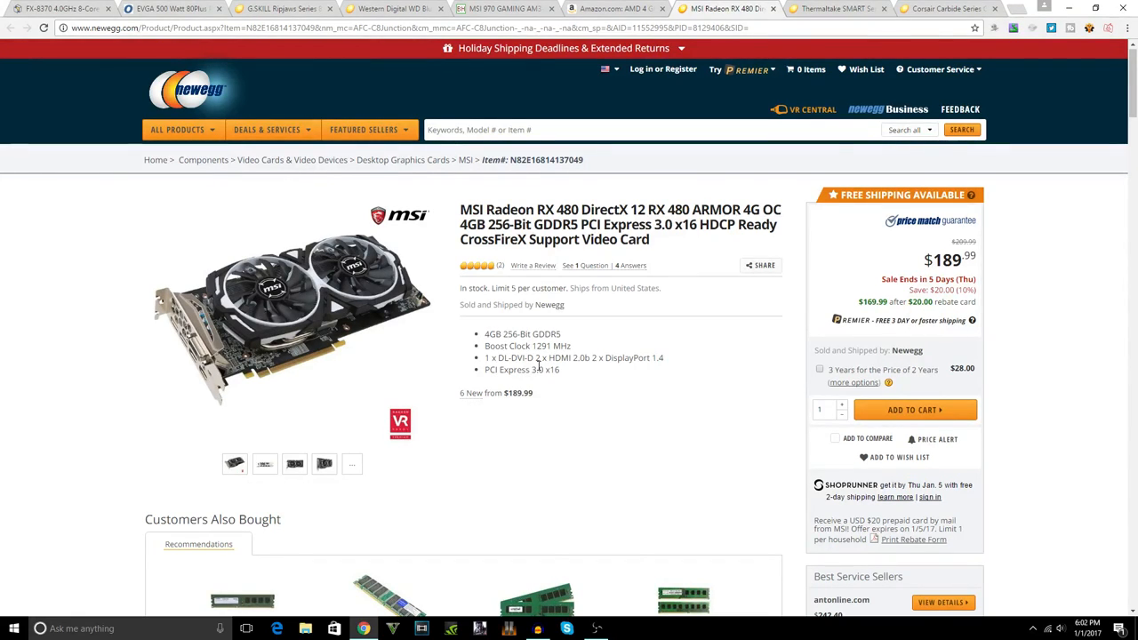
mouse_move(498, 357)
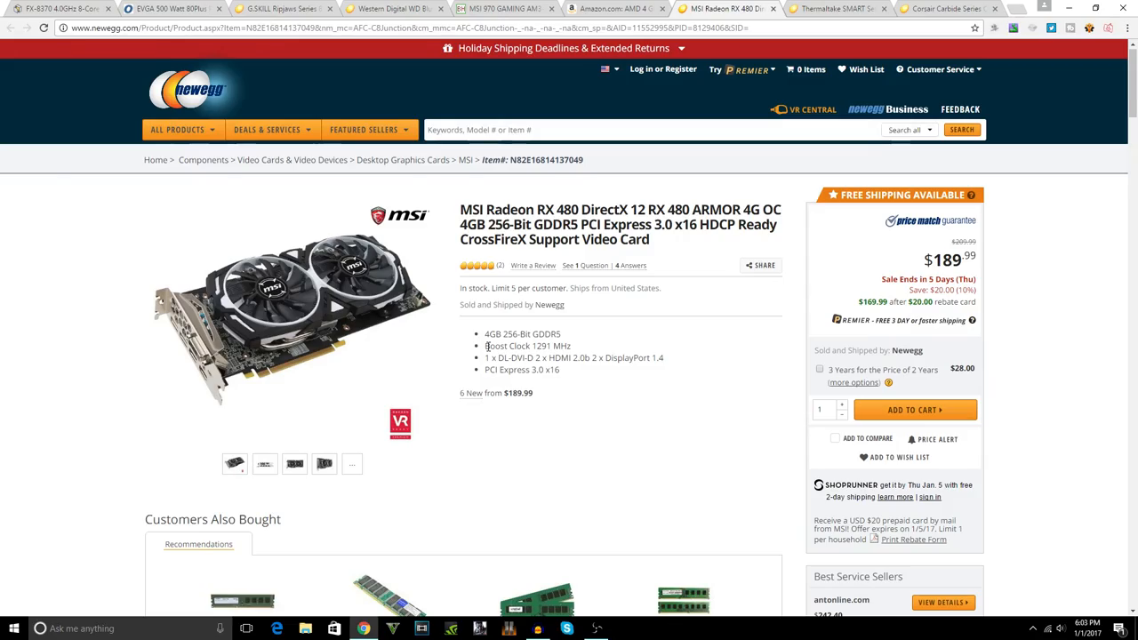
scroll(down, 3)
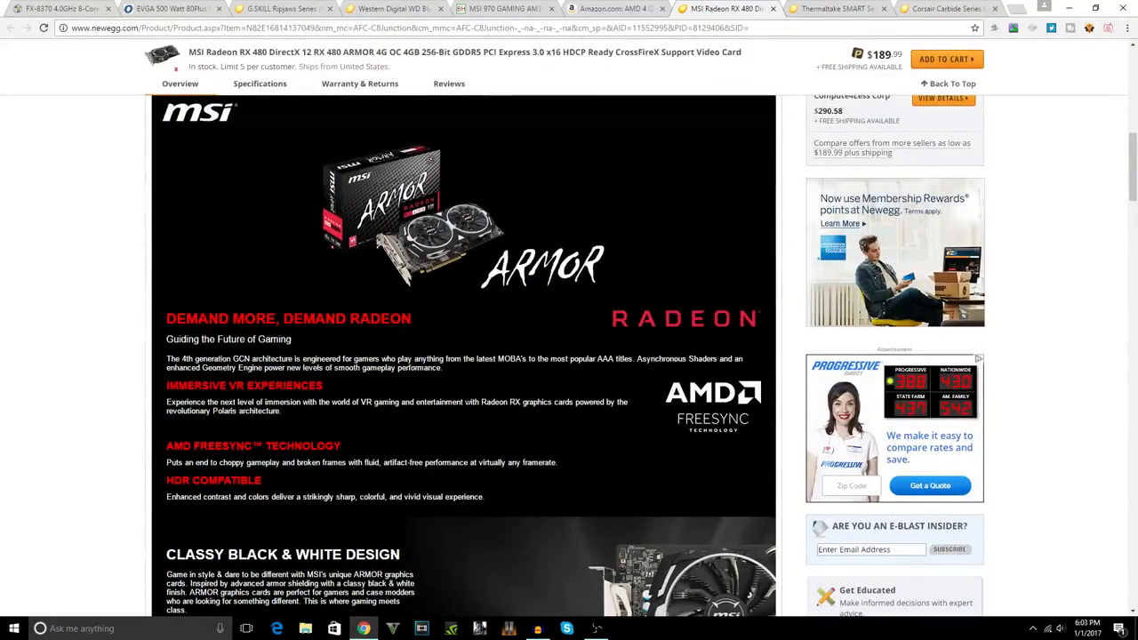
scroll(down, 3)
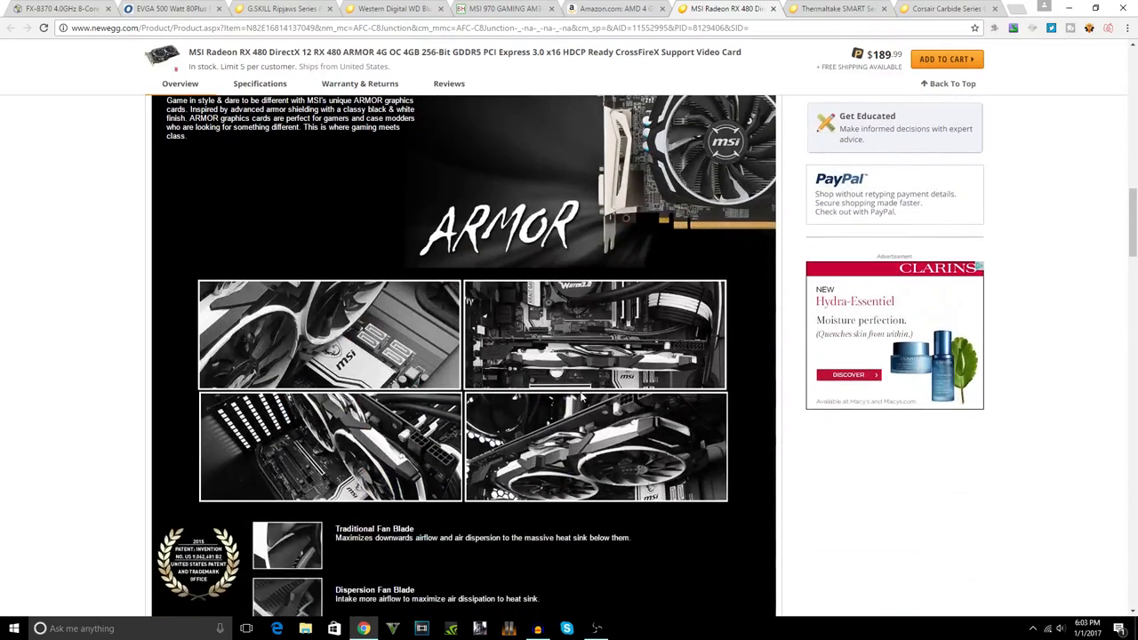
scroll(down, 3)
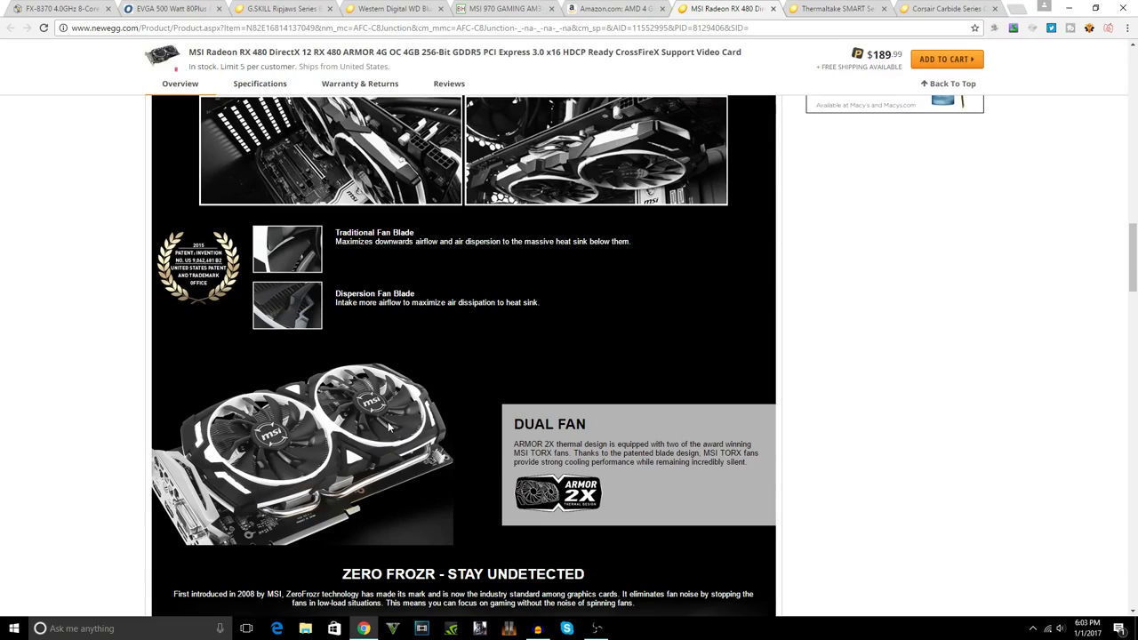
scroll(down, 3)
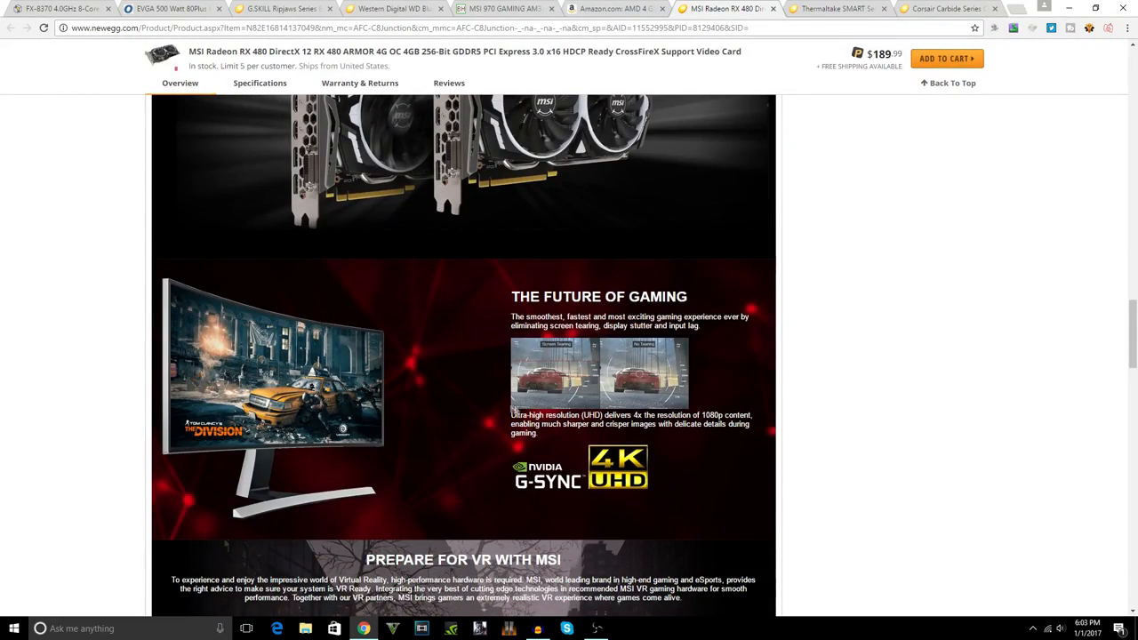
scroll(down, 3)
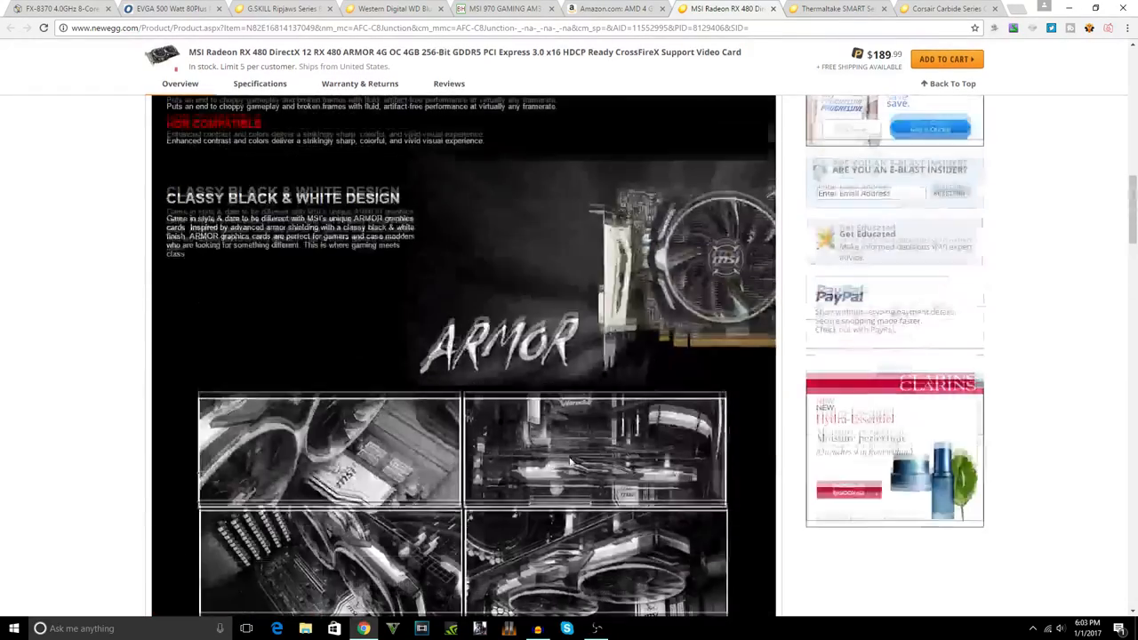
scroll(up, 3)
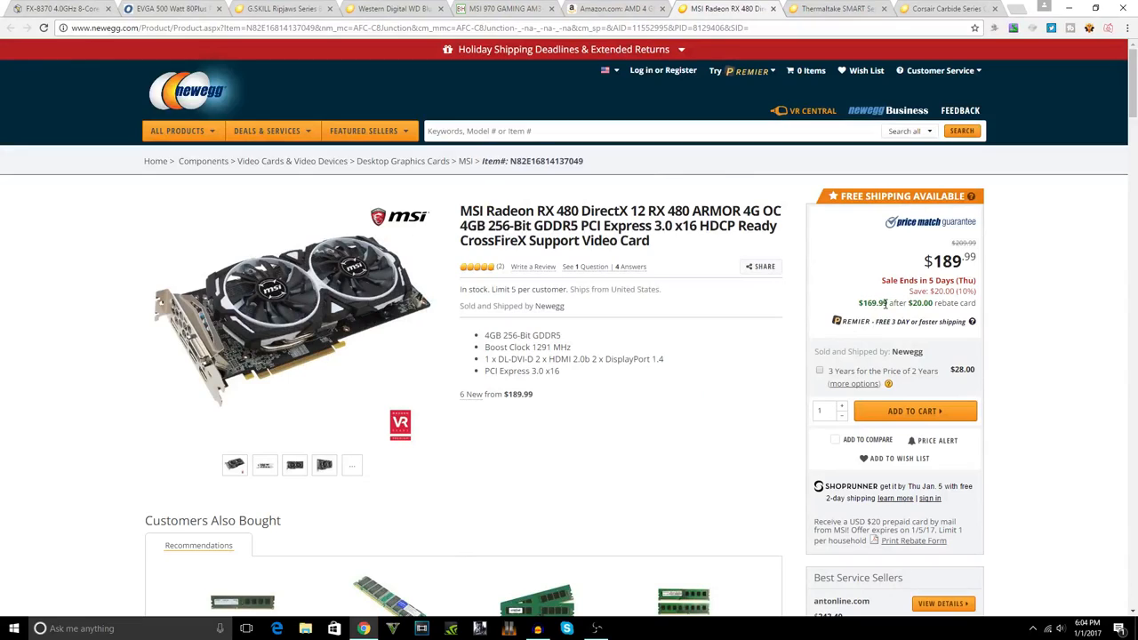
double_click(871, 303)
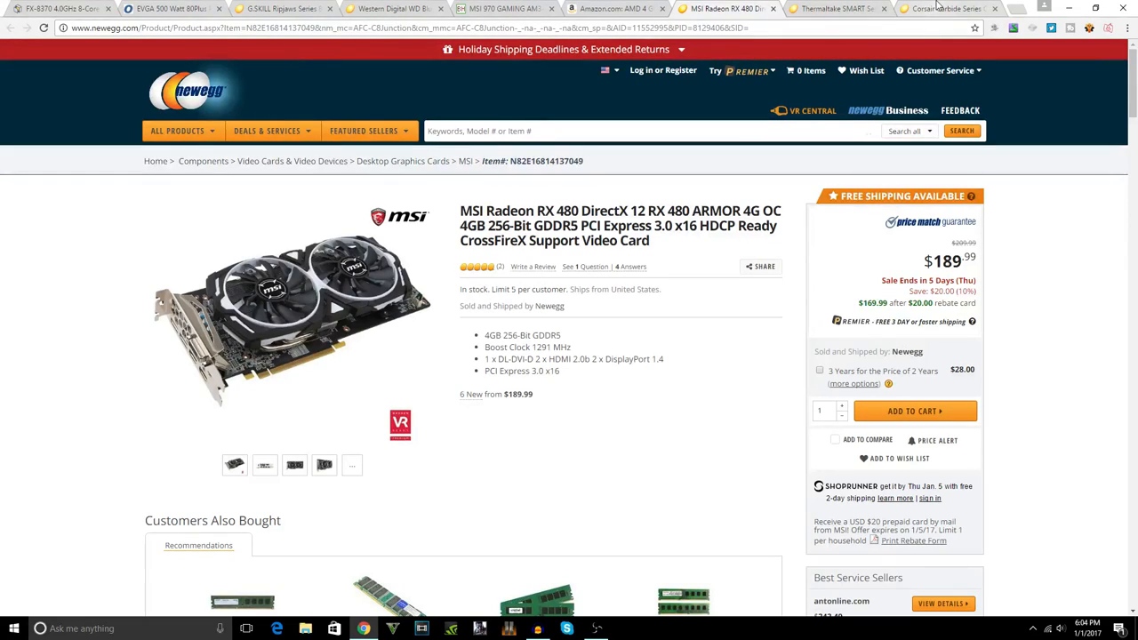
Step: Browse Newegg's Corsair Carbide SPEC-ALPHA White/Red case photos and enlarge its image gallery
click(946, 7)
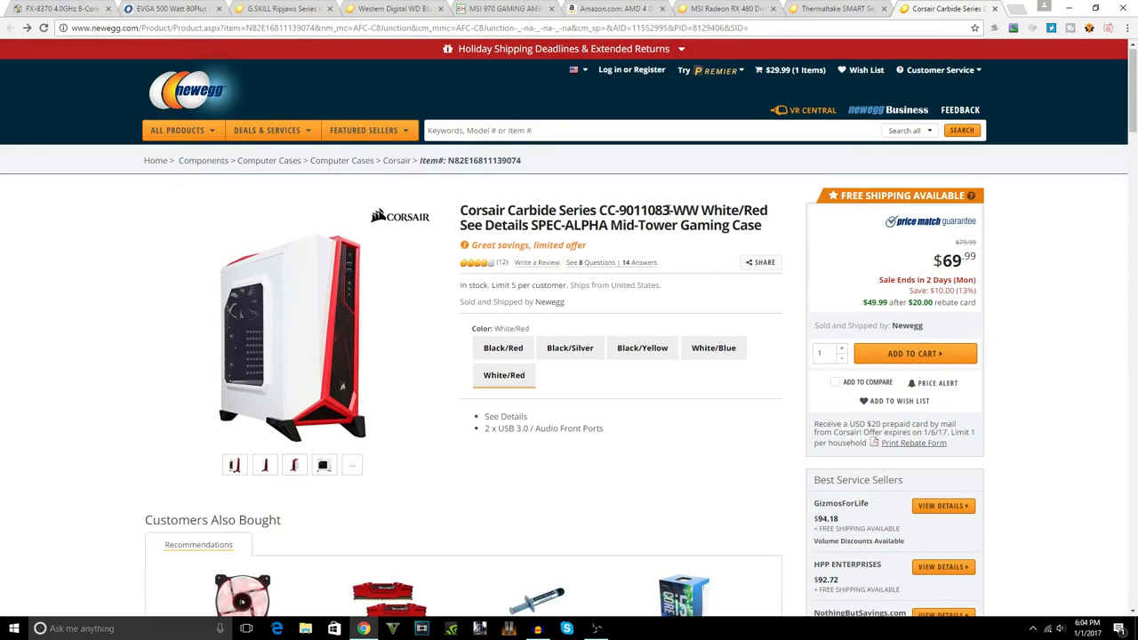
click(265, 466)
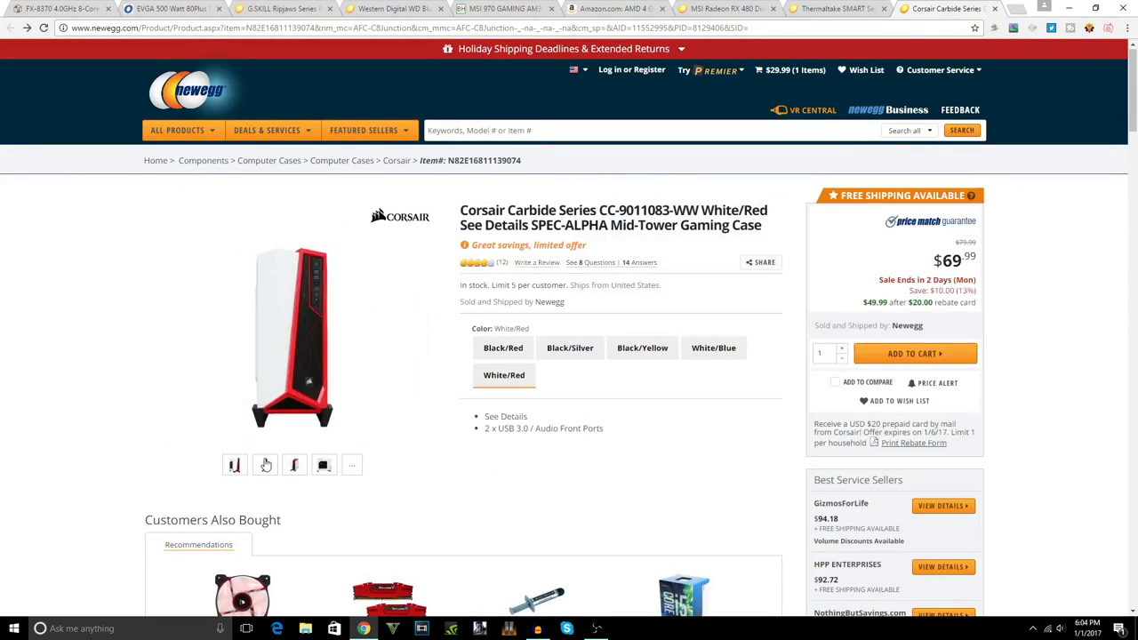
click(265, 464)
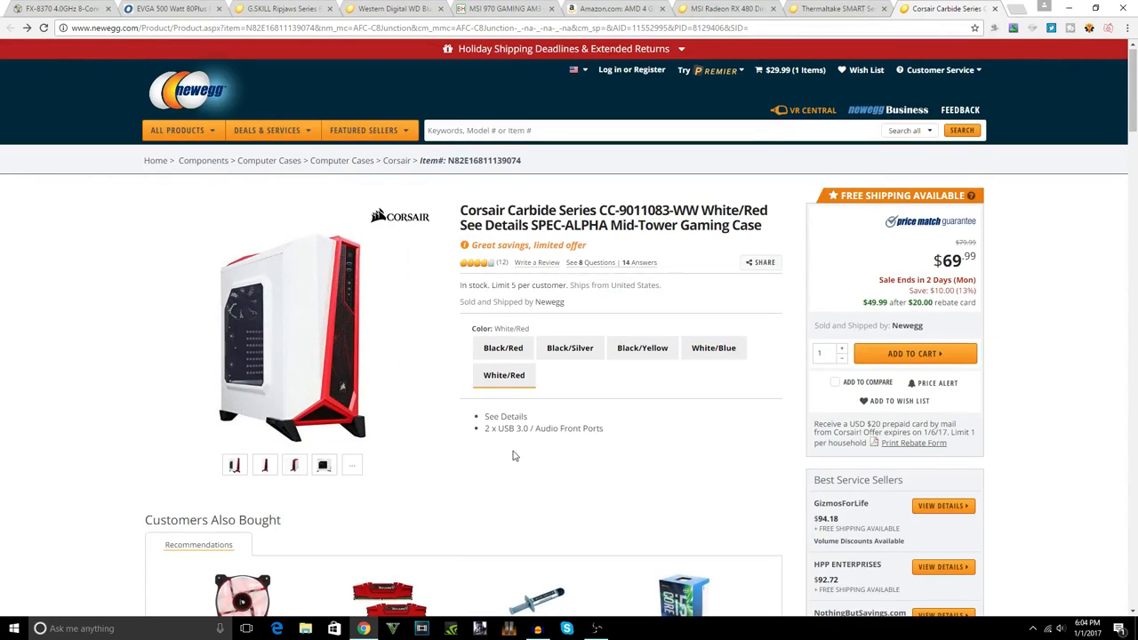
mouse_move(889, 306)
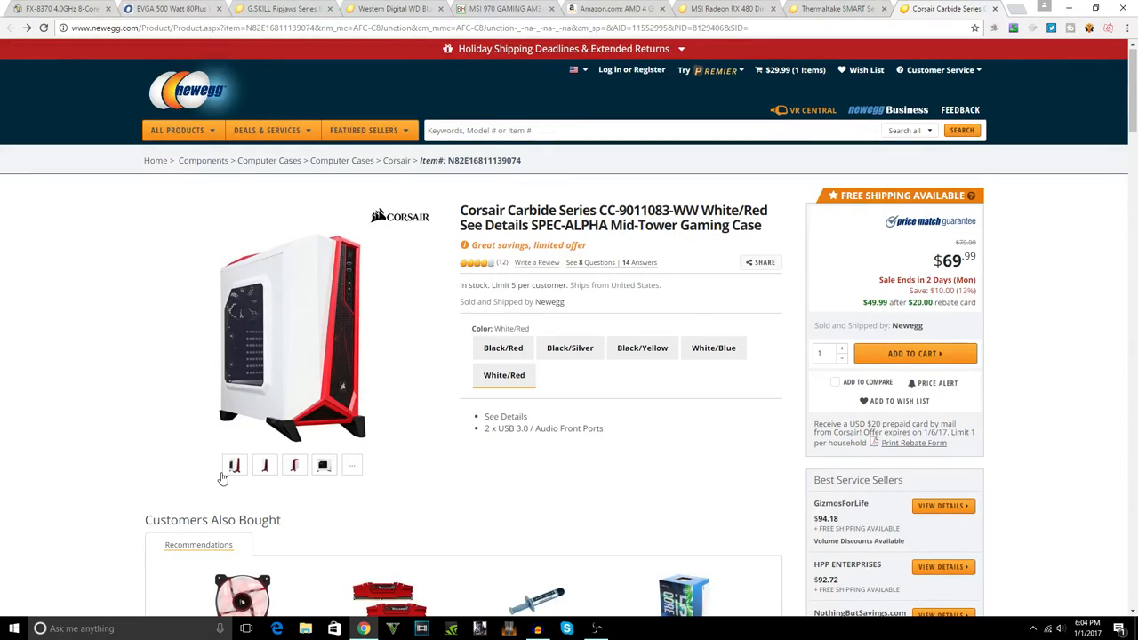
click(293, 466)
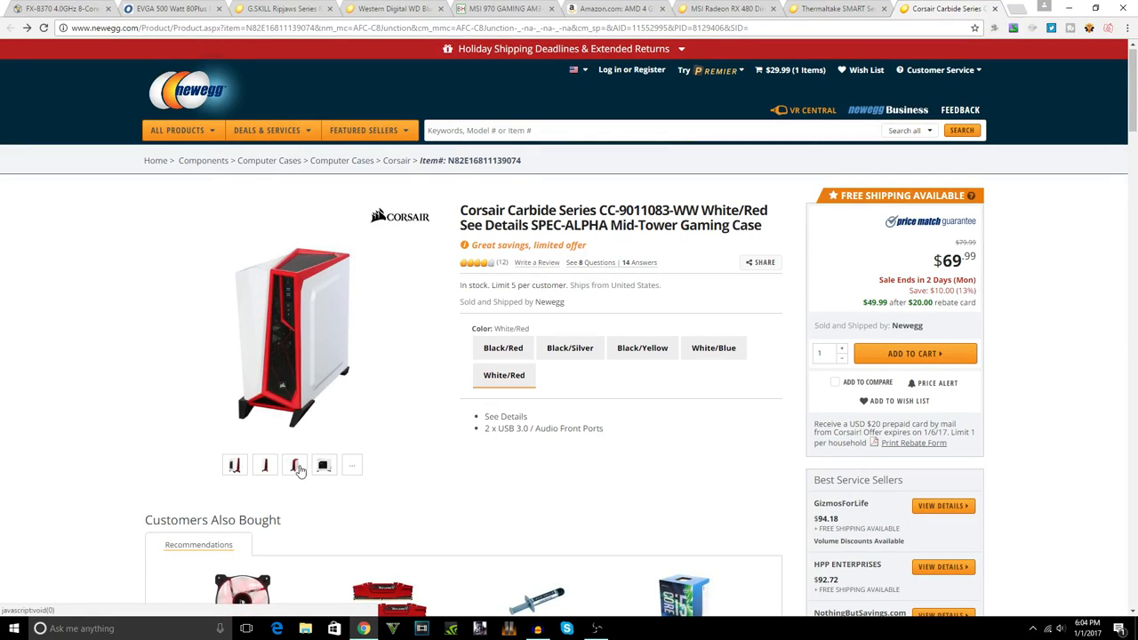
click(293, 466)
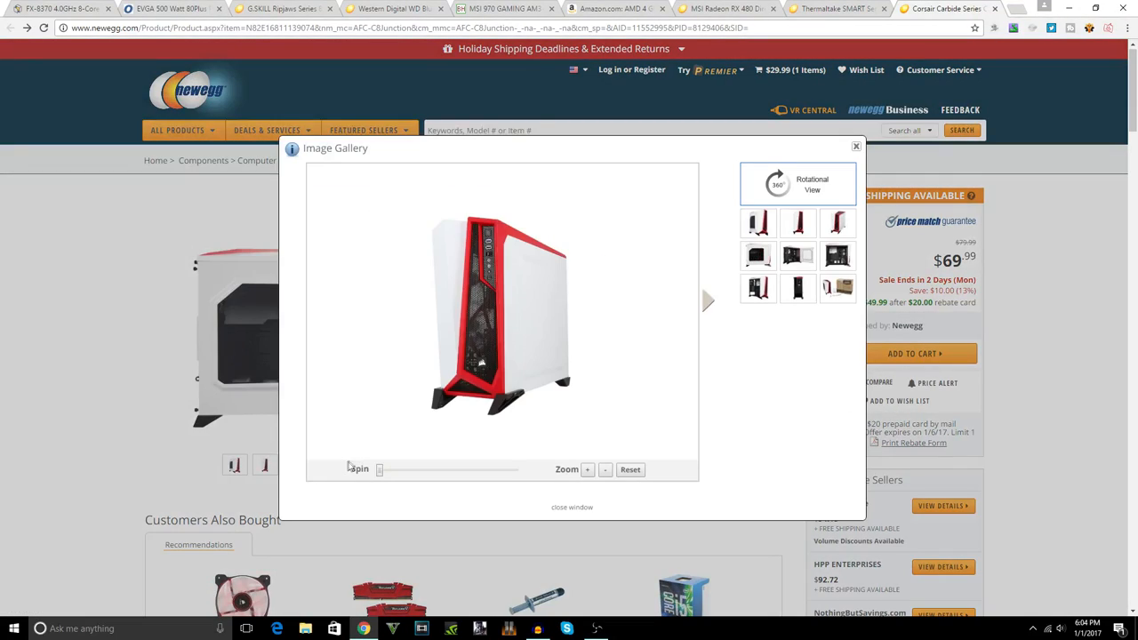
Step: View gallery photos of the case's box, open side panel, window and interior, then close it
click(796, 288)
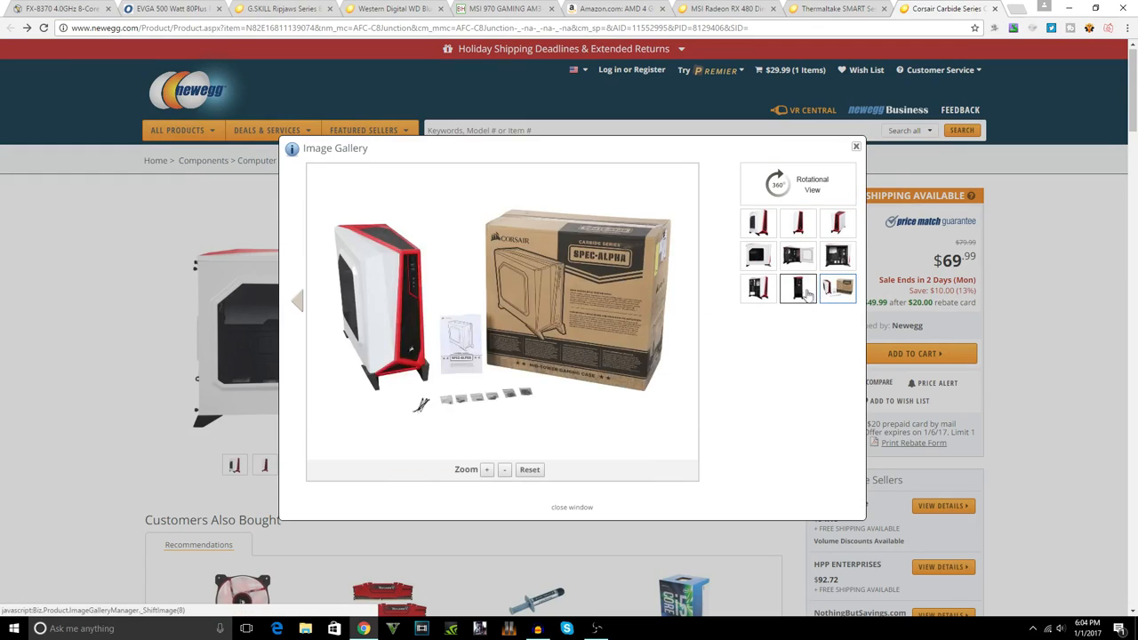
click(758, 288)
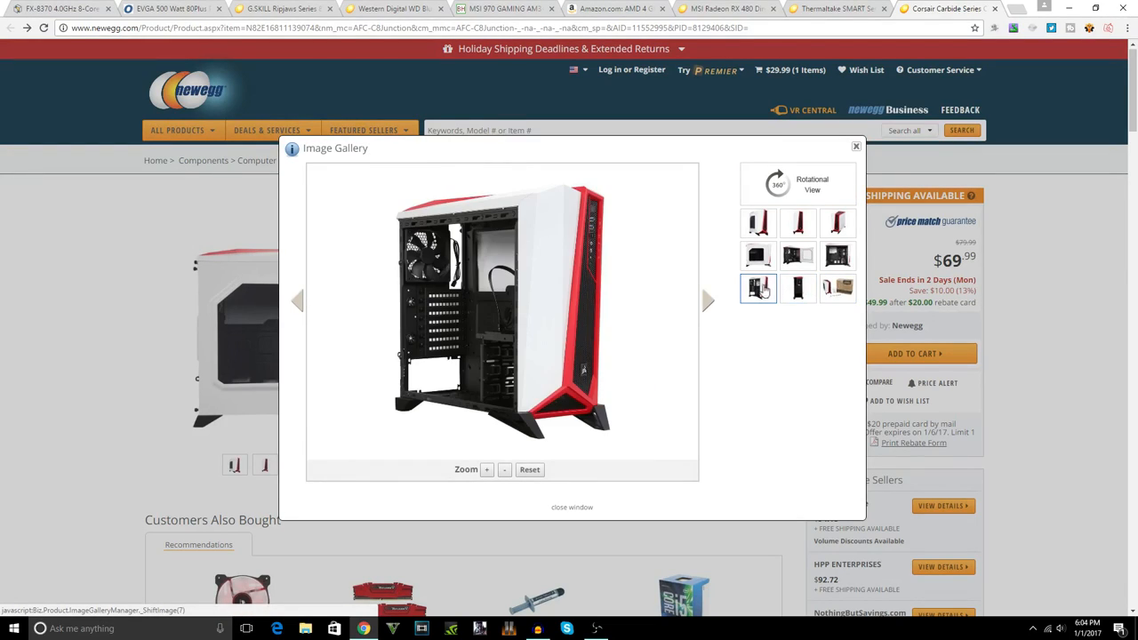
click(797, 256)
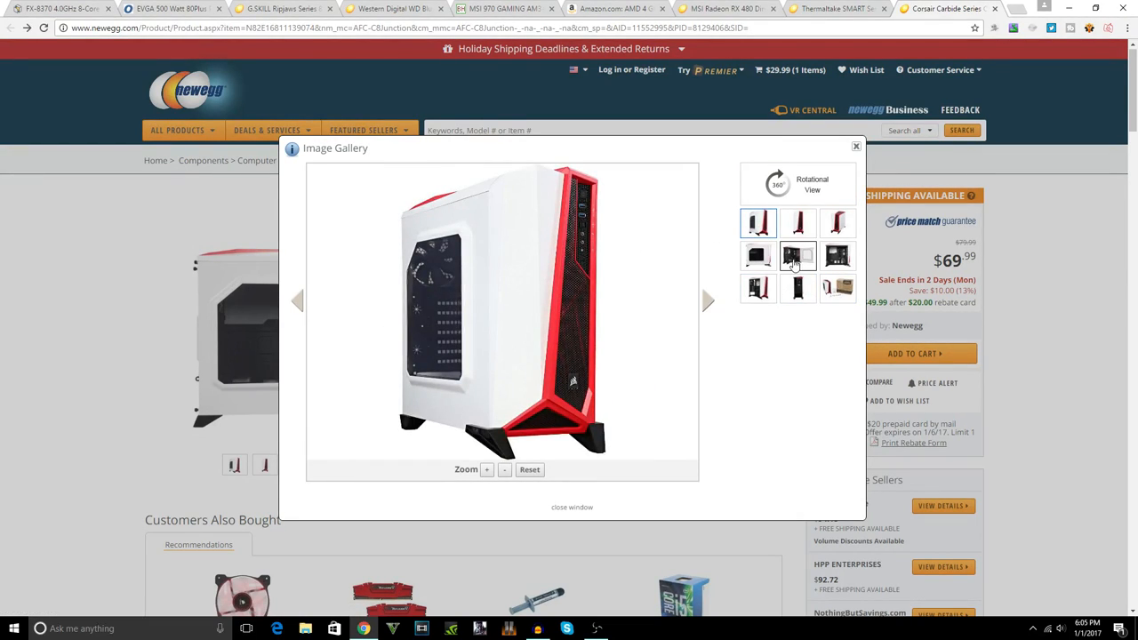
click(797, 256)
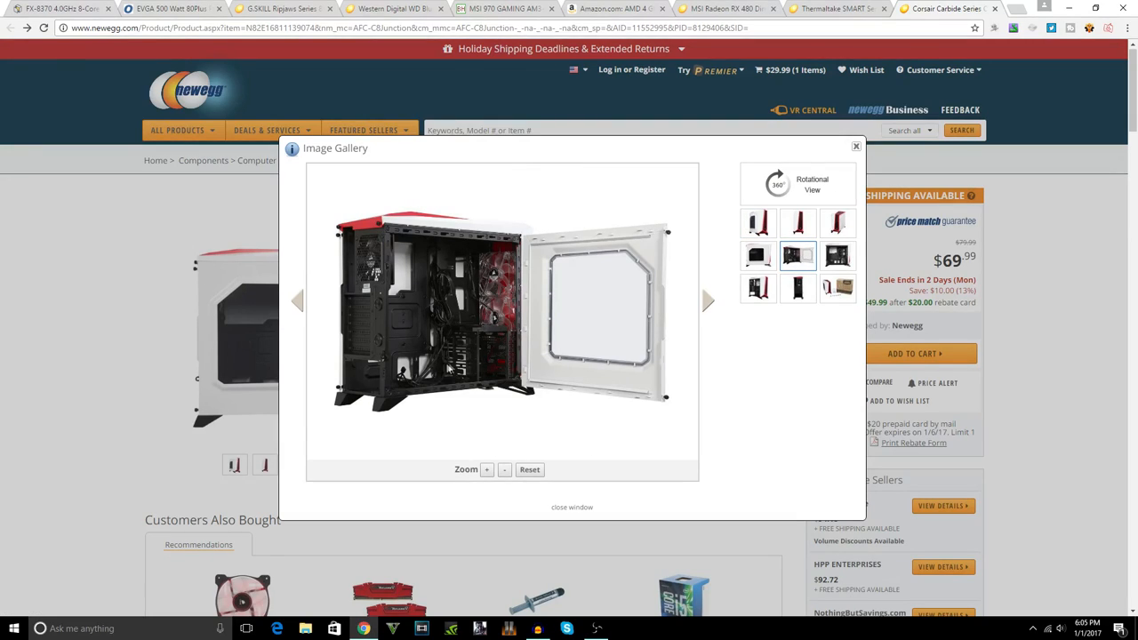
mouse_move(505, 283)
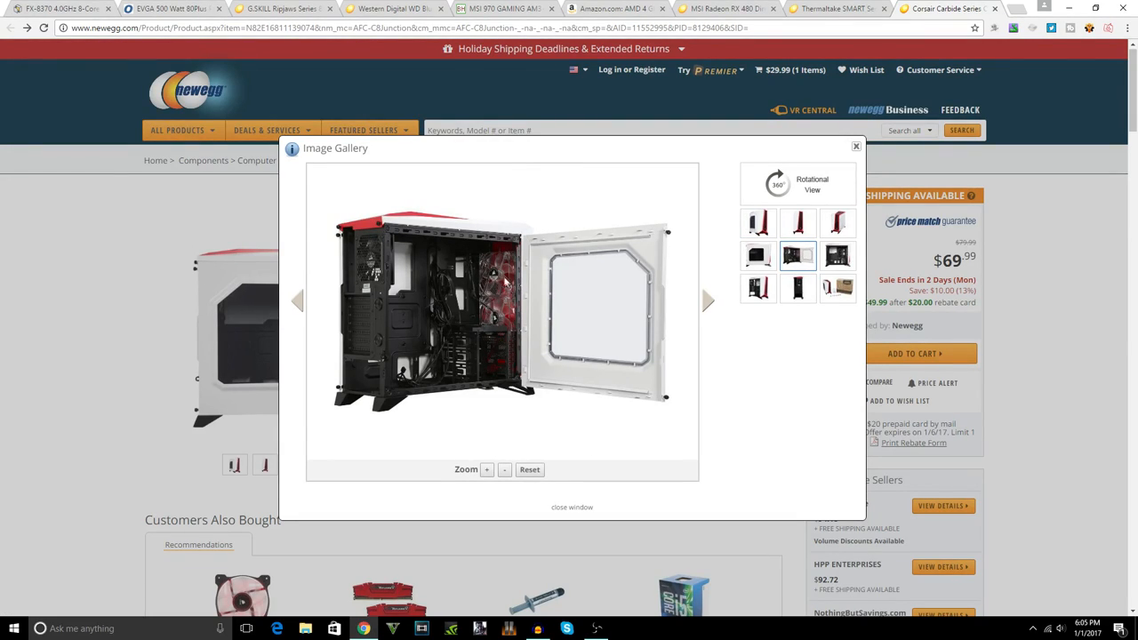
click(488, 469)
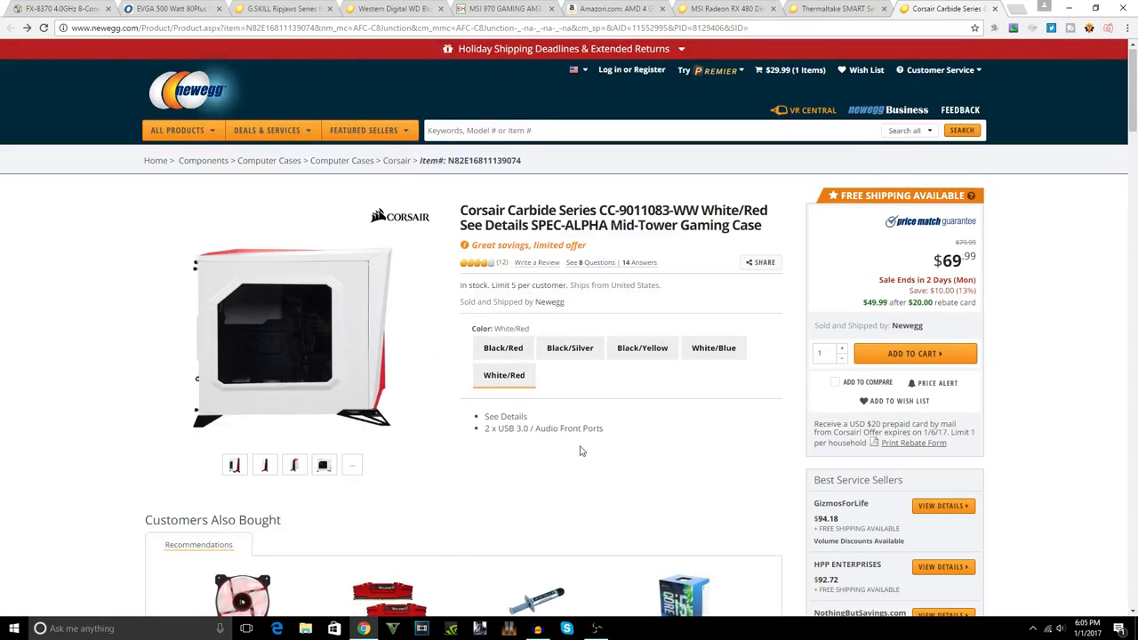
mouse_move(868, 324)
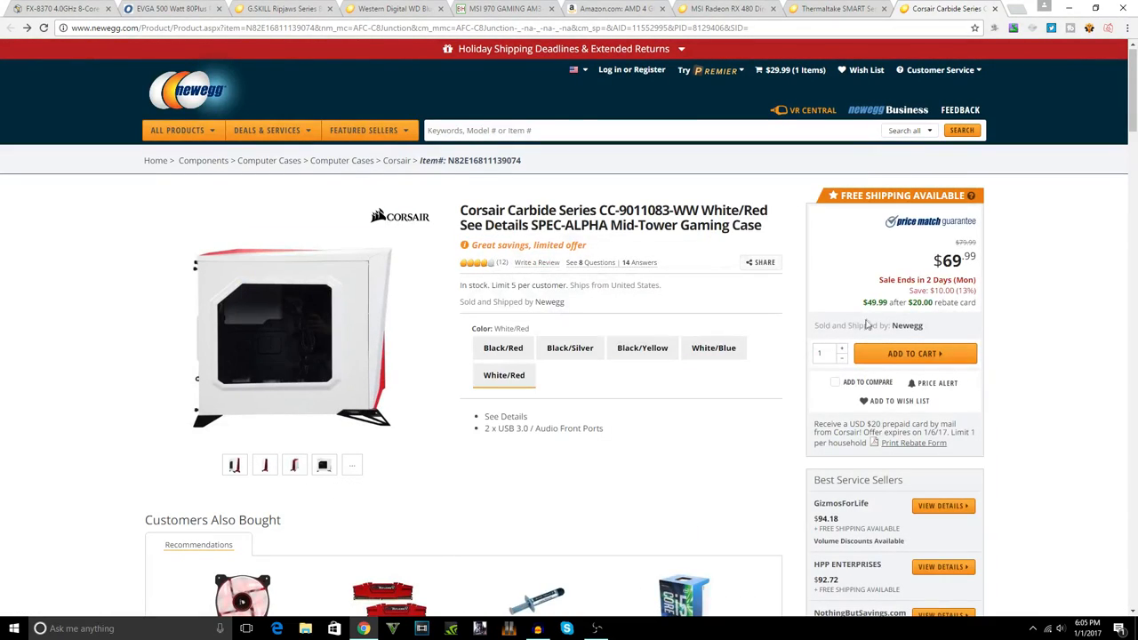
mouse_move(860, 306)
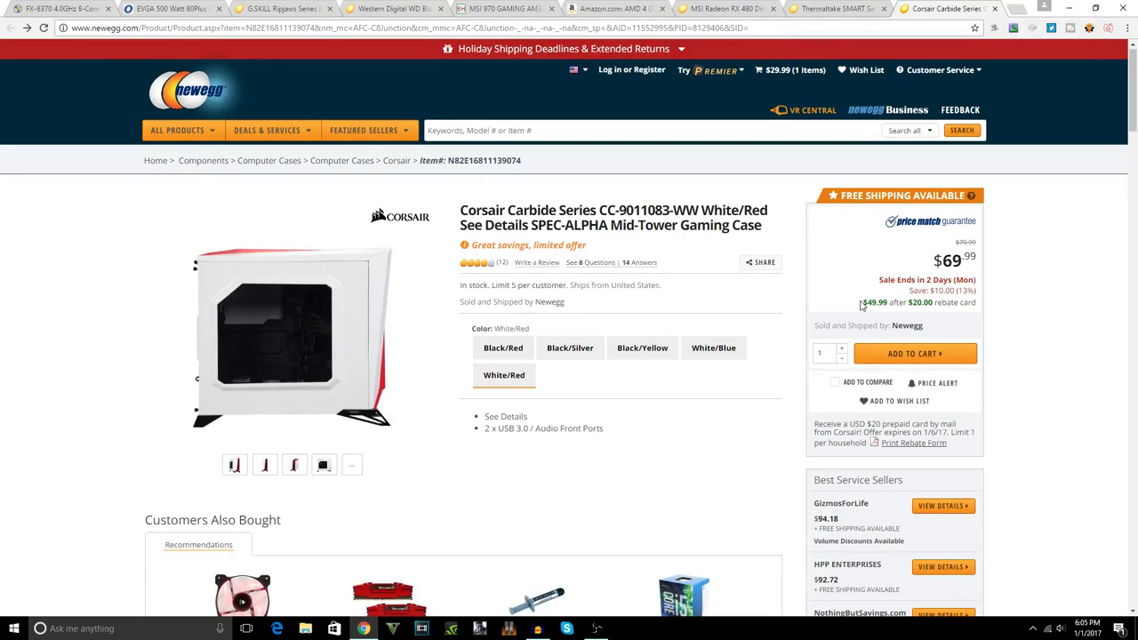
mouse_move(886, 302)
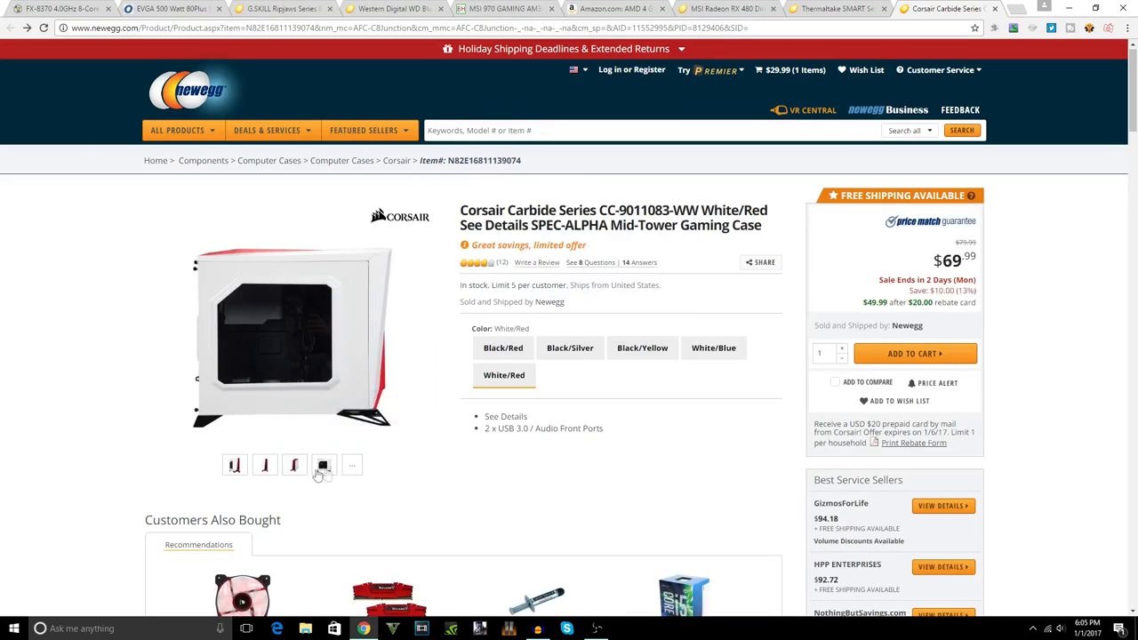
Step: Show another case photo and move down to the overview's lifestyle pictures on a desk
click(324, 466)
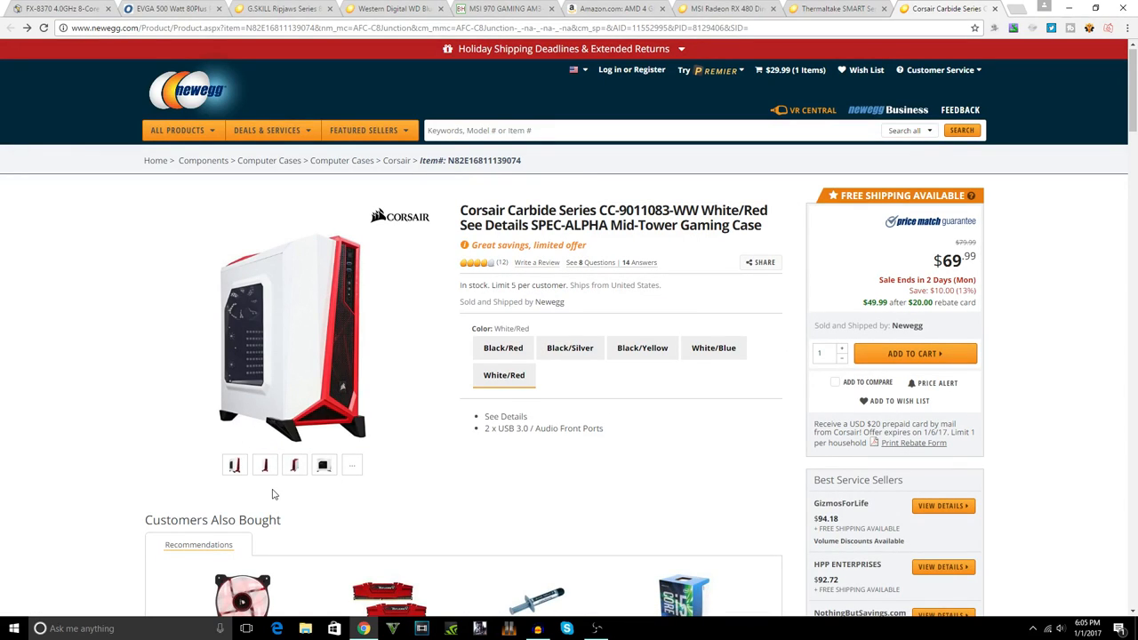
mouse_move(355, 486)
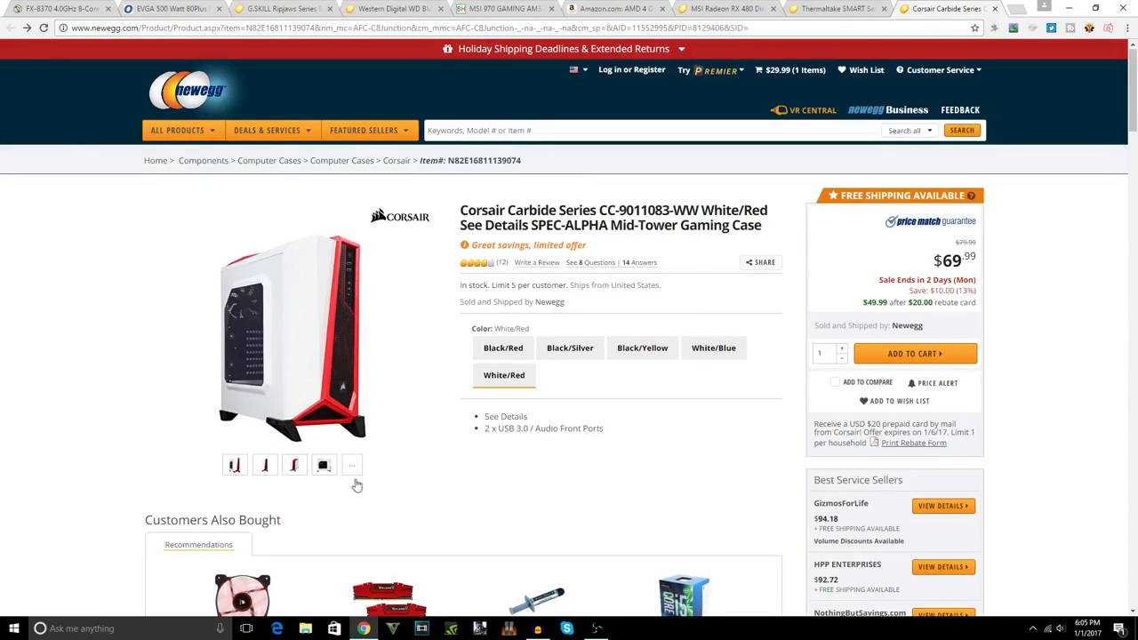
scroll(down, 3)
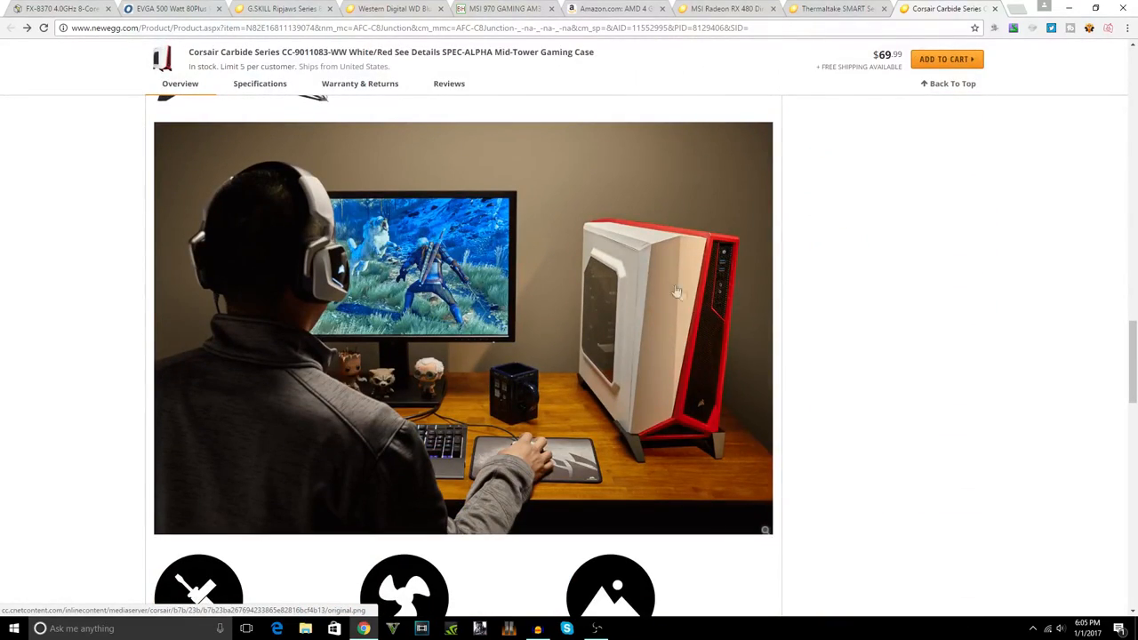
mouse_move(595, 286)
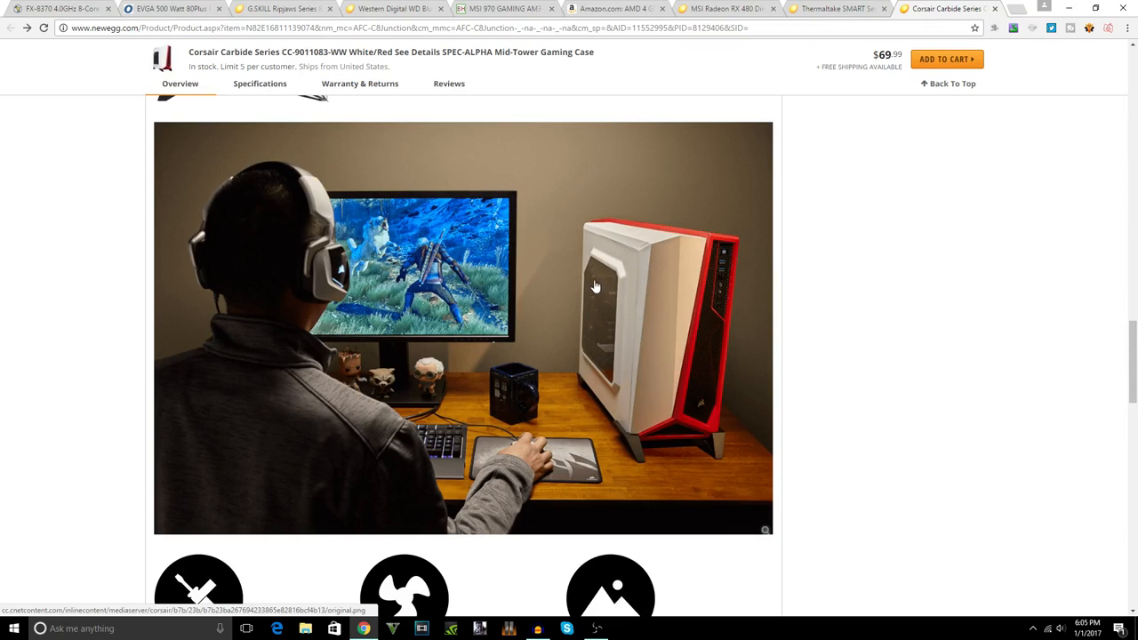
mouse_move(555, 344)
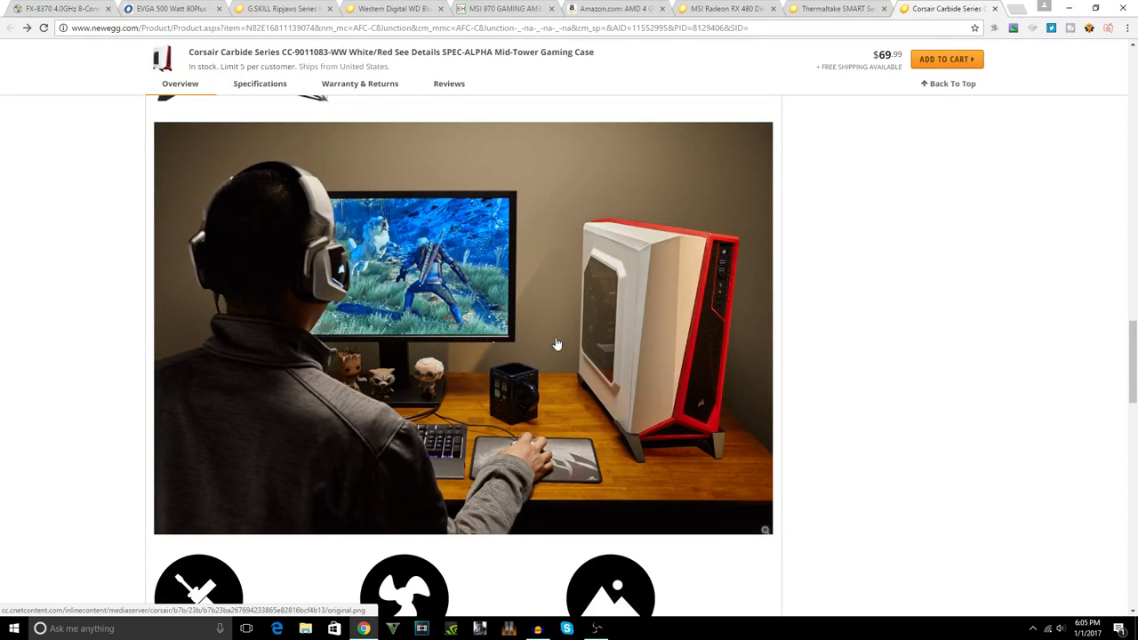
scroll(down, 3)
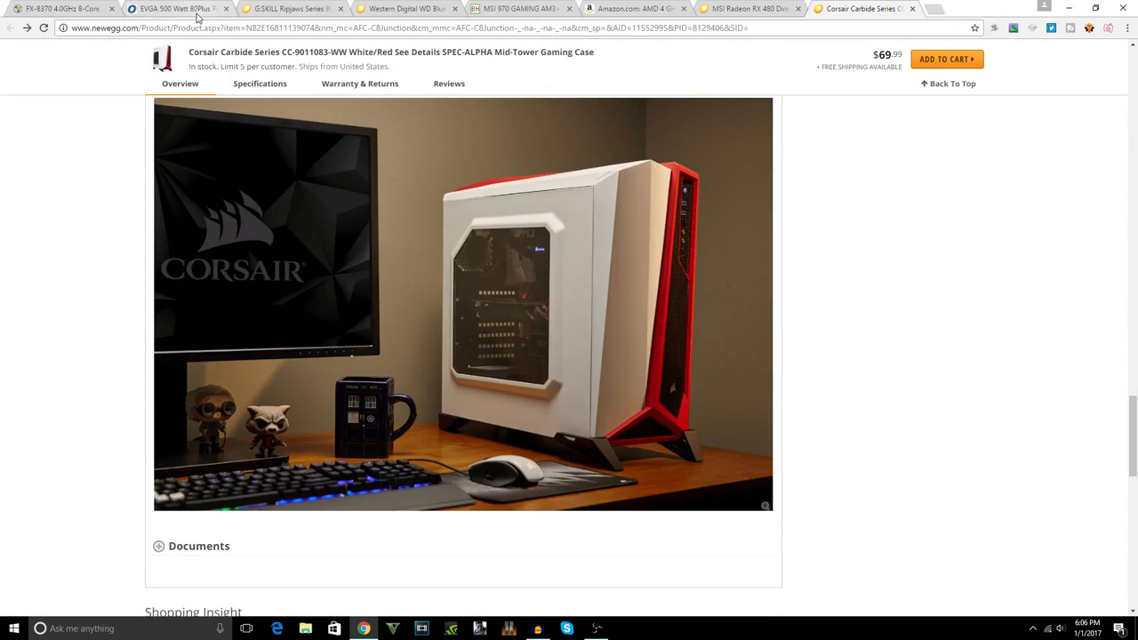
mouse_move(62, 7)
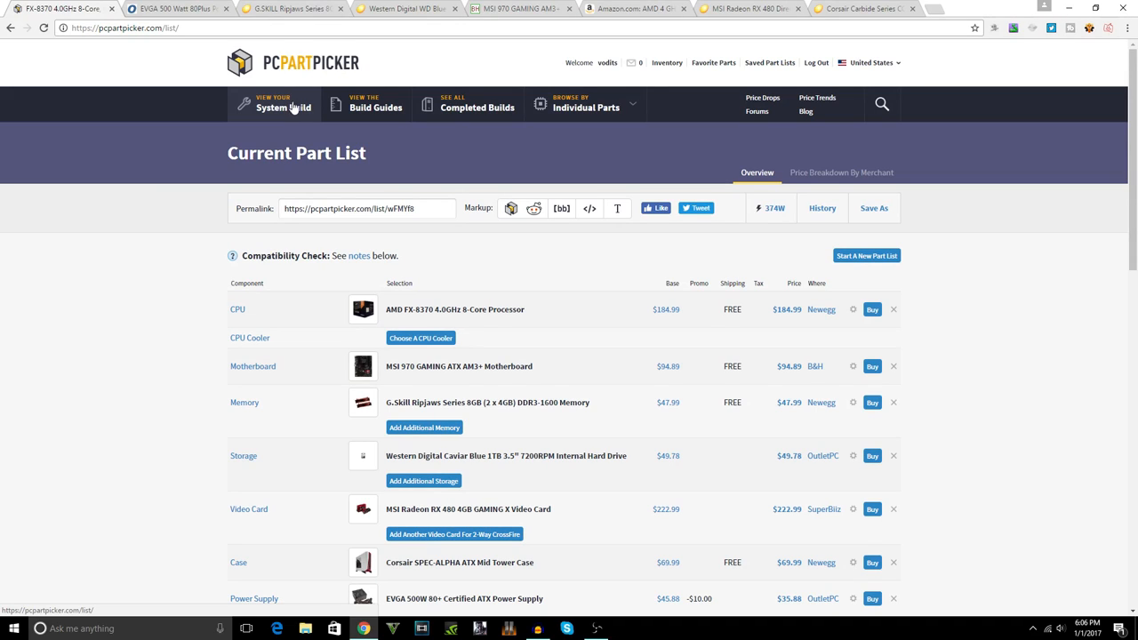
Step: Show the PCPartPicker list's Base Total, Mail-in Rebates and $706.51 Total rows
scroll(down, 3)
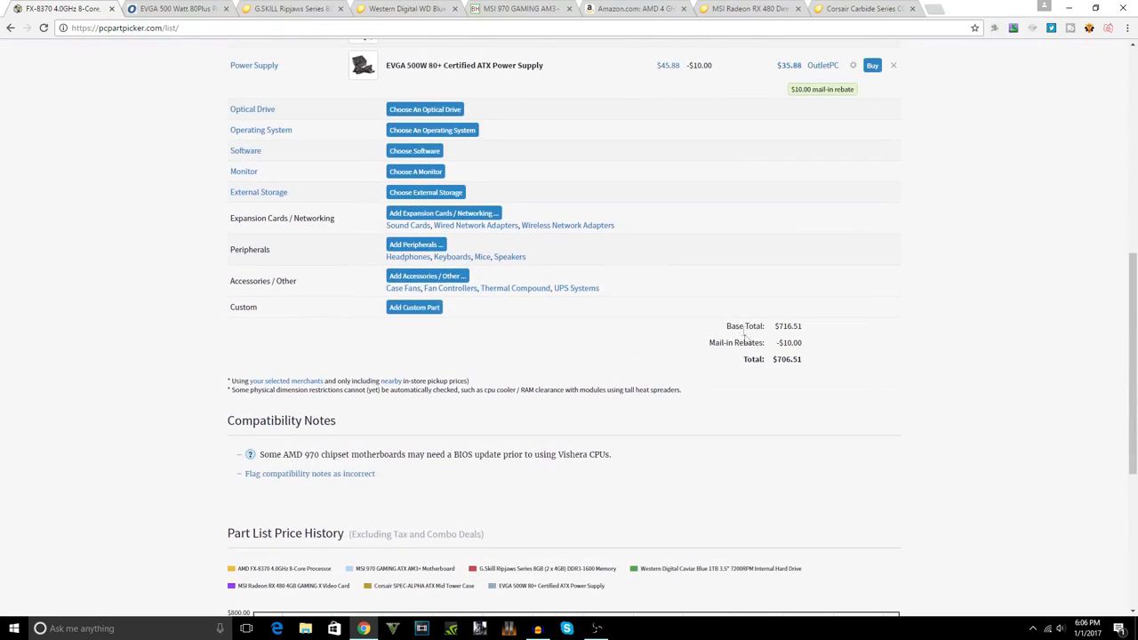
double_click(786, 359)
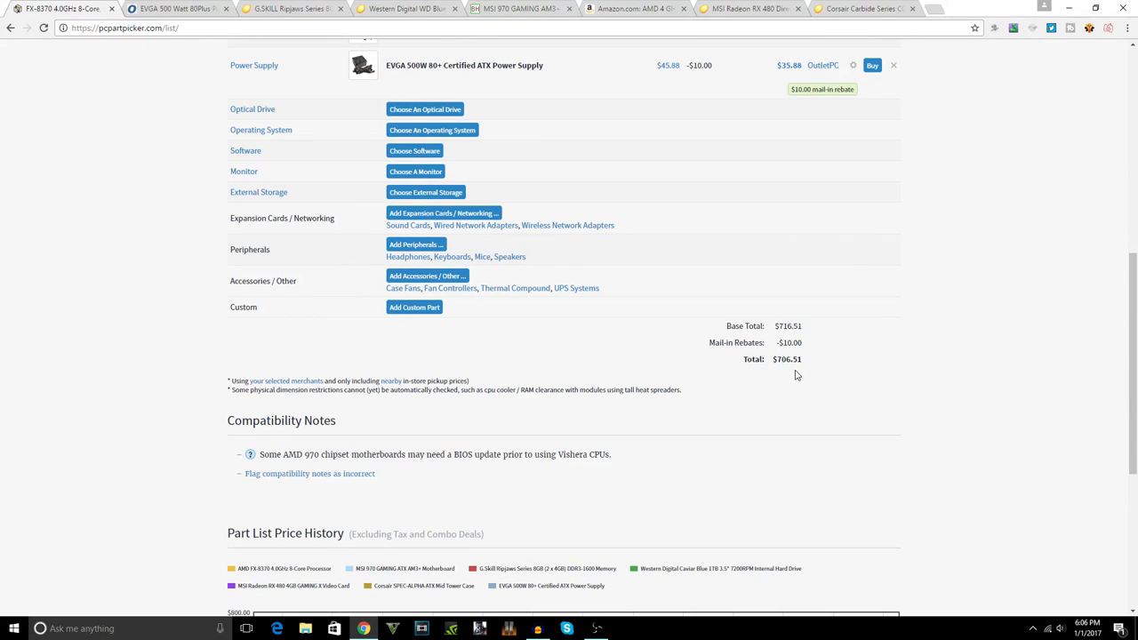
scroll(up, 3)
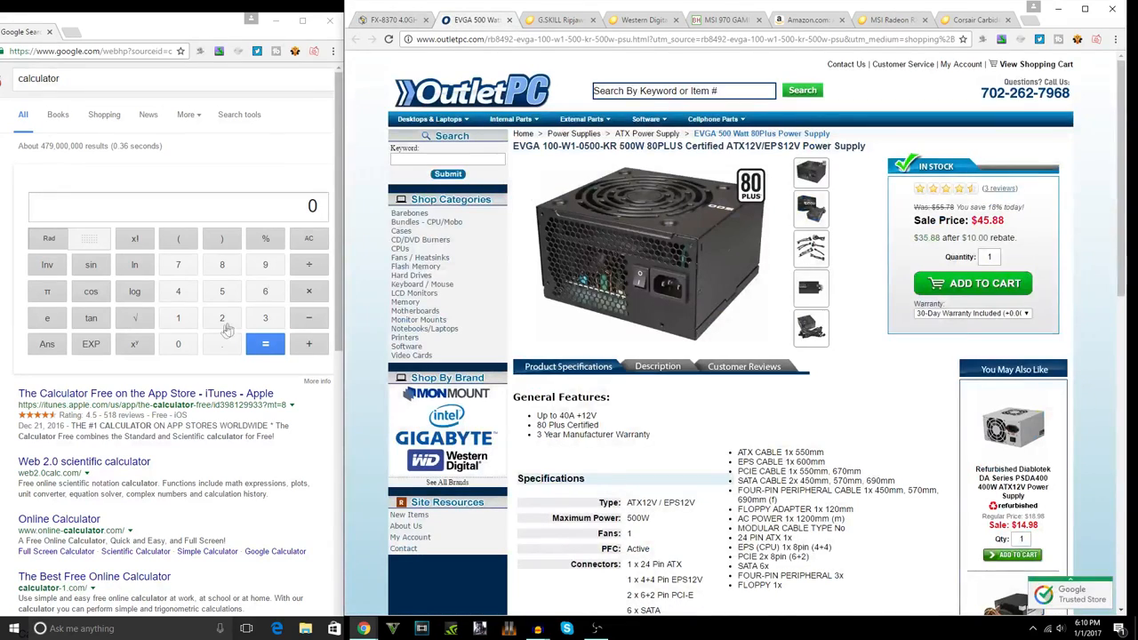
mouse_move(265, 318)
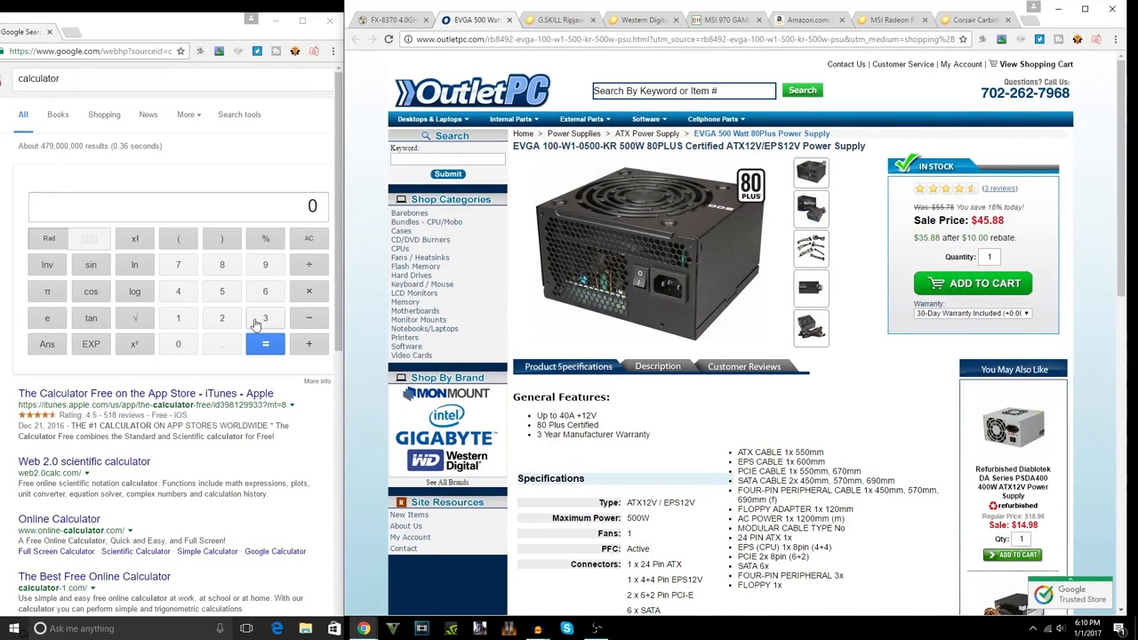
Step: Enter the power supply, memory, hard drive and processor deal prices into Google's calculator sum
click(265, 343)
text(35 +)
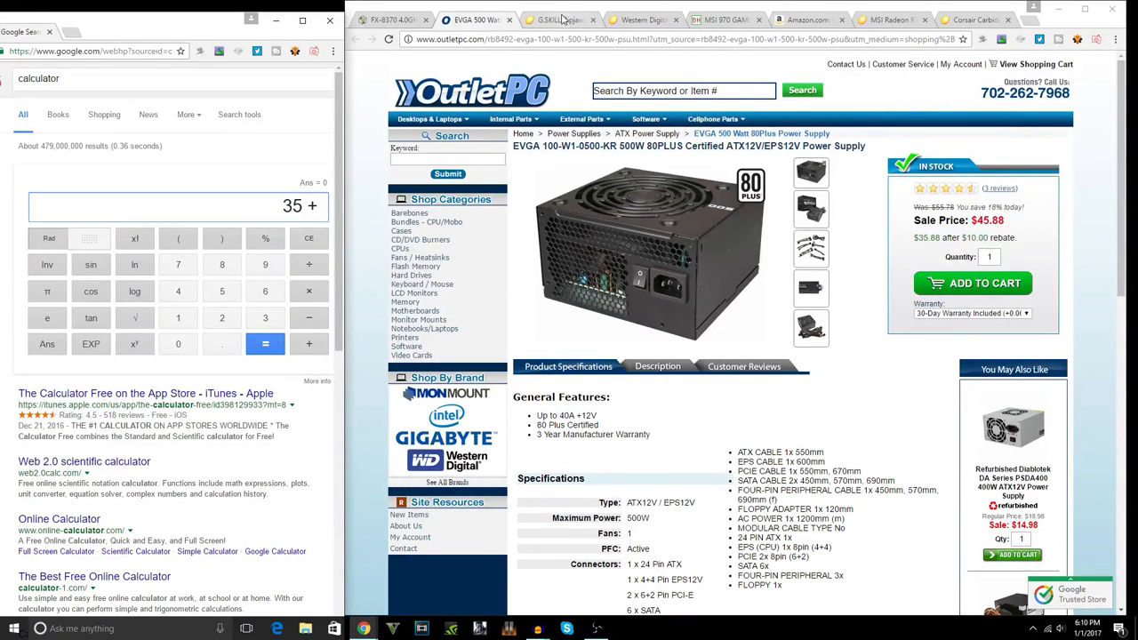
click(555, 20)
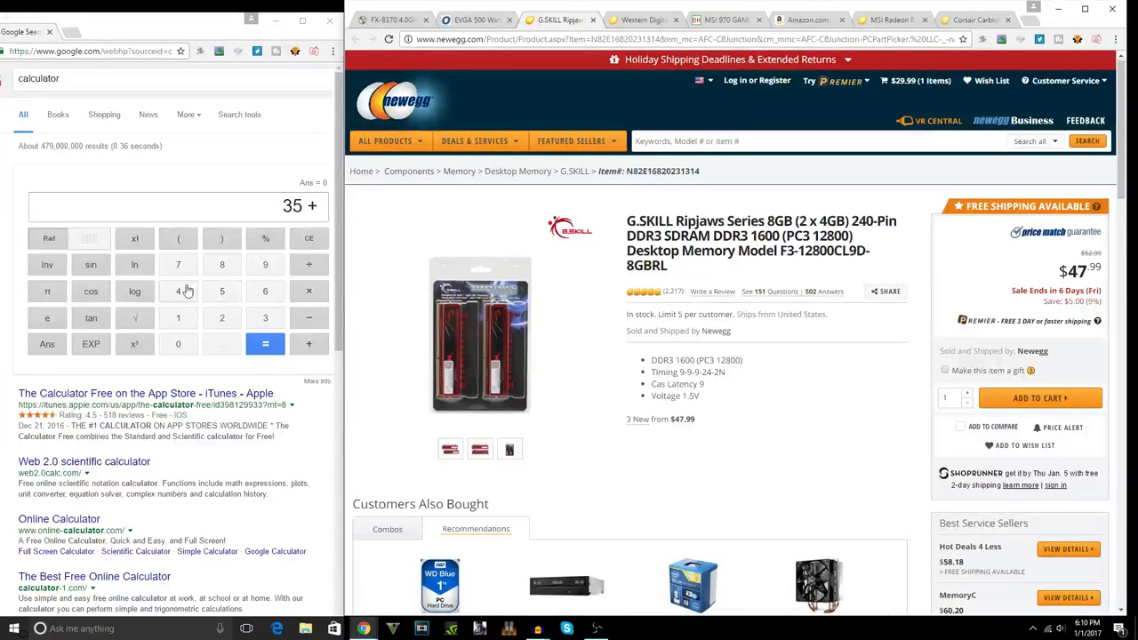
click(644, 19)
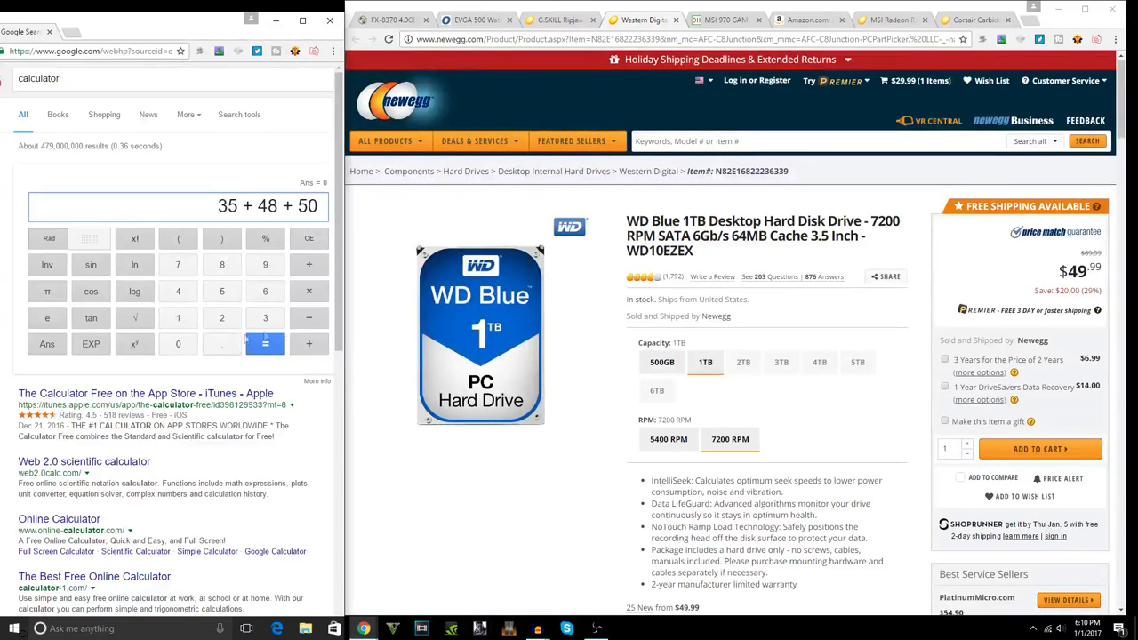
click(720, 20)
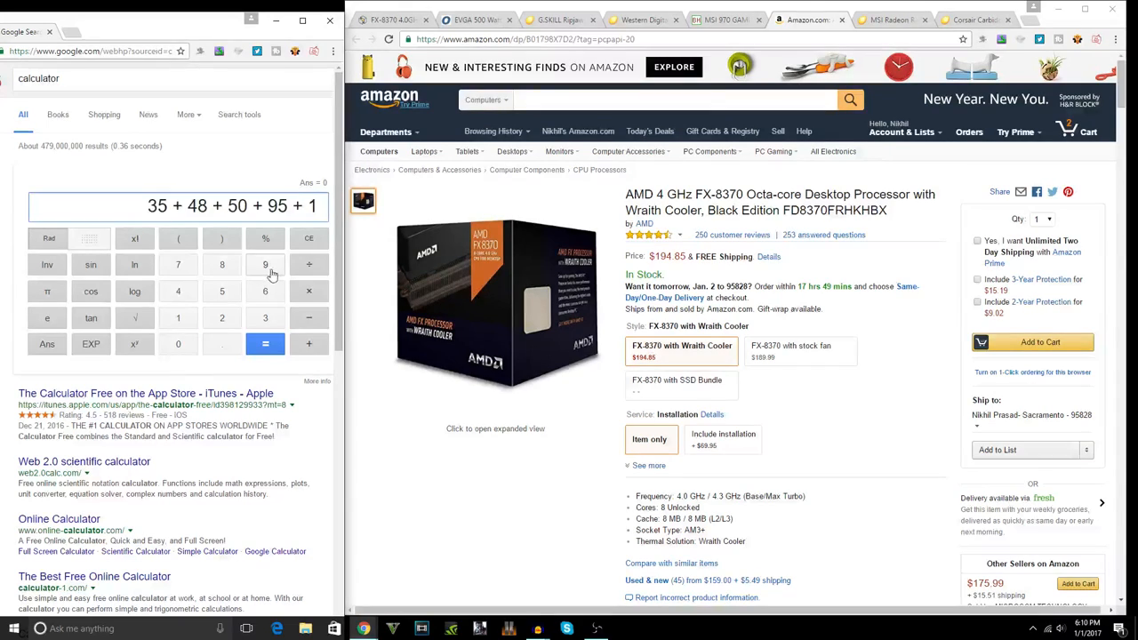
click(890, 20)
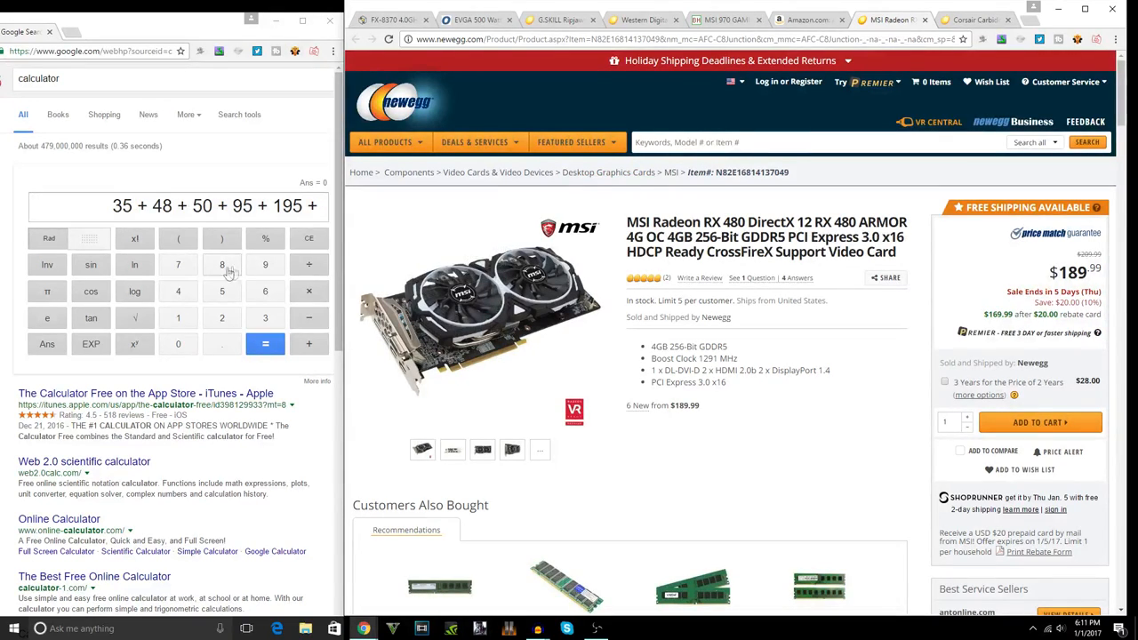
Step: Add the video card and case prices and total the sum to 643
click(178, 316)
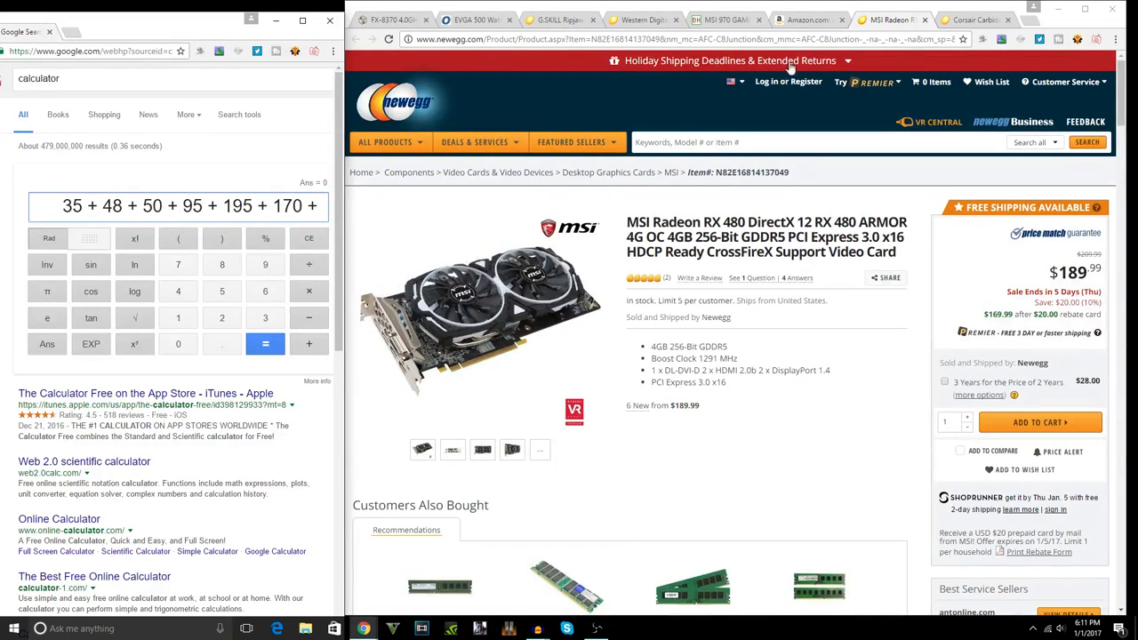
click(969, 19)
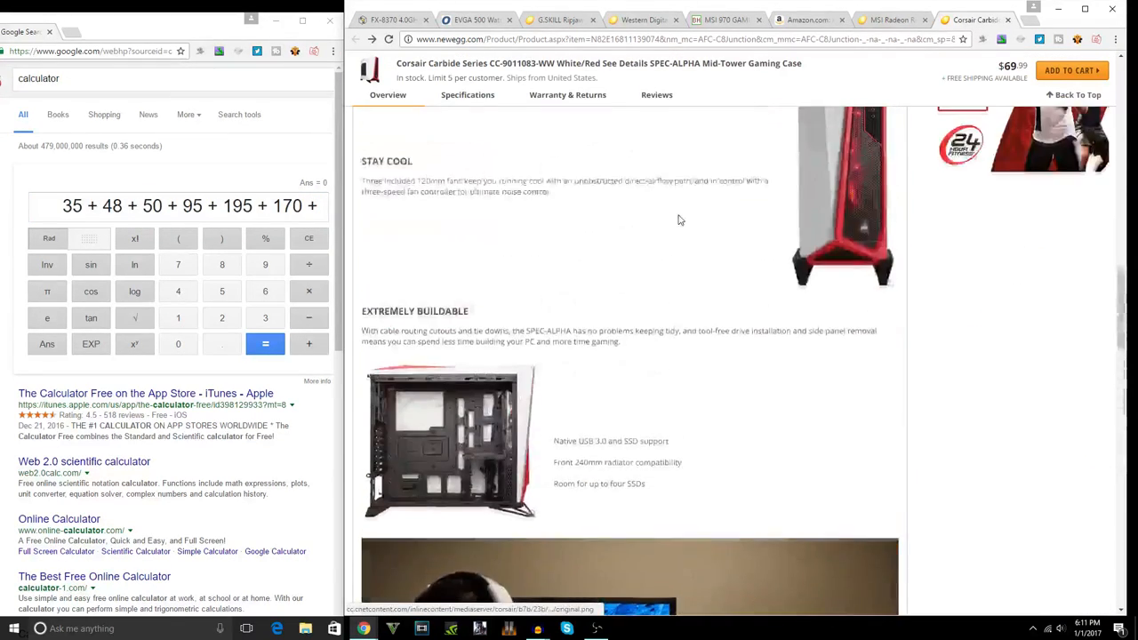
scroll(up, 3)
text( 50)
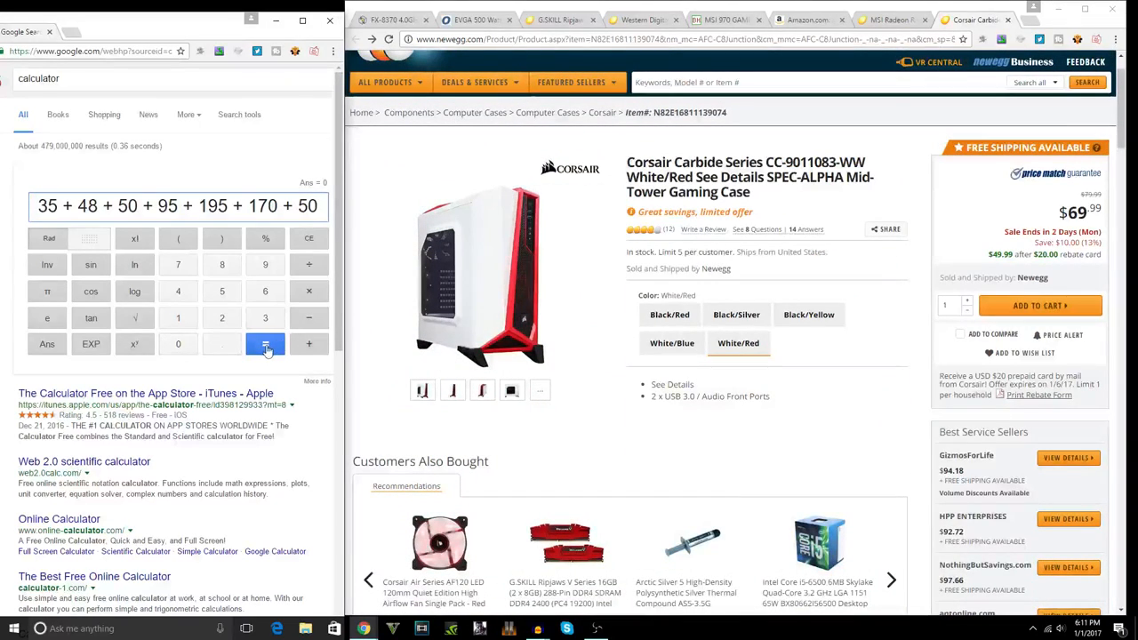
click(266, 345)
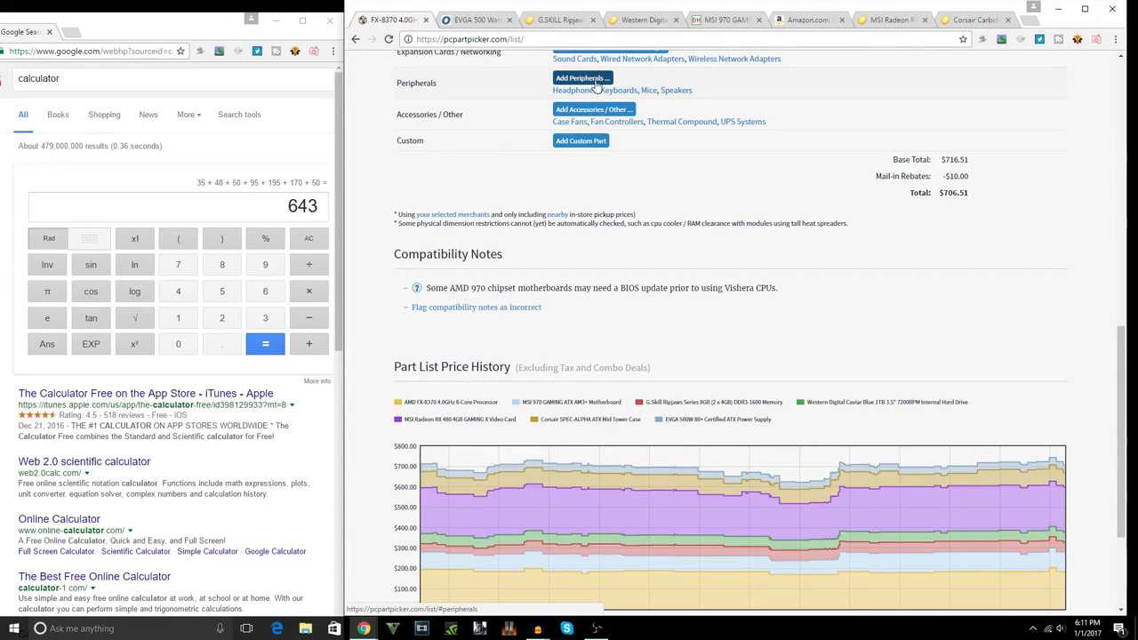
Step: Select the 643 total, revisit the motherboard's retailer page and return to the PCPartPicker list
triple_click(302, 206)
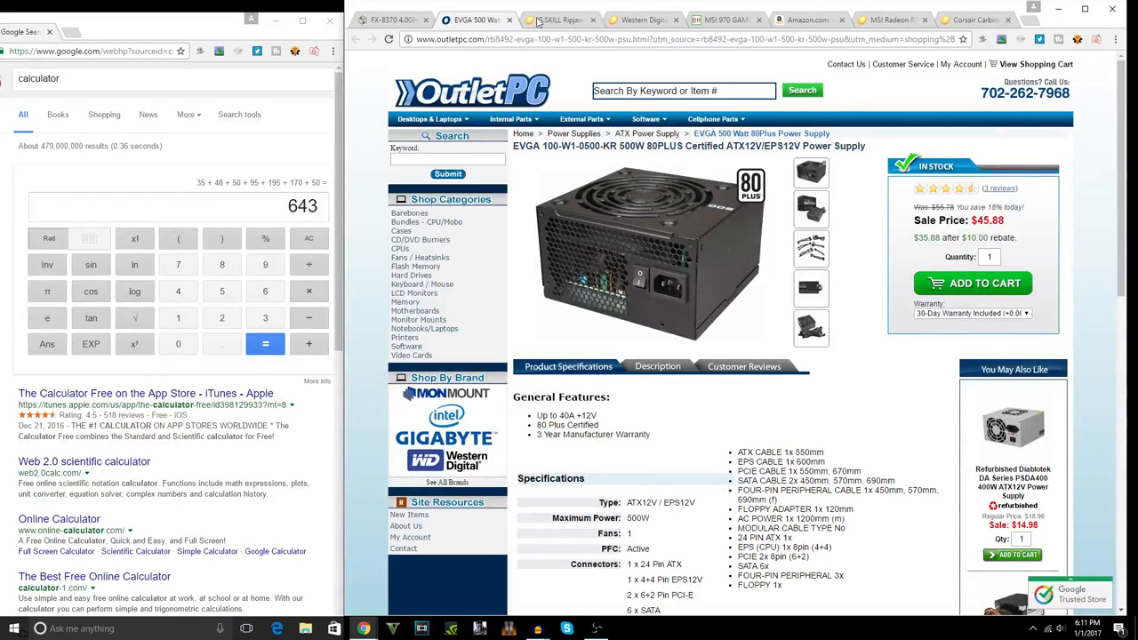
click(720, 20)
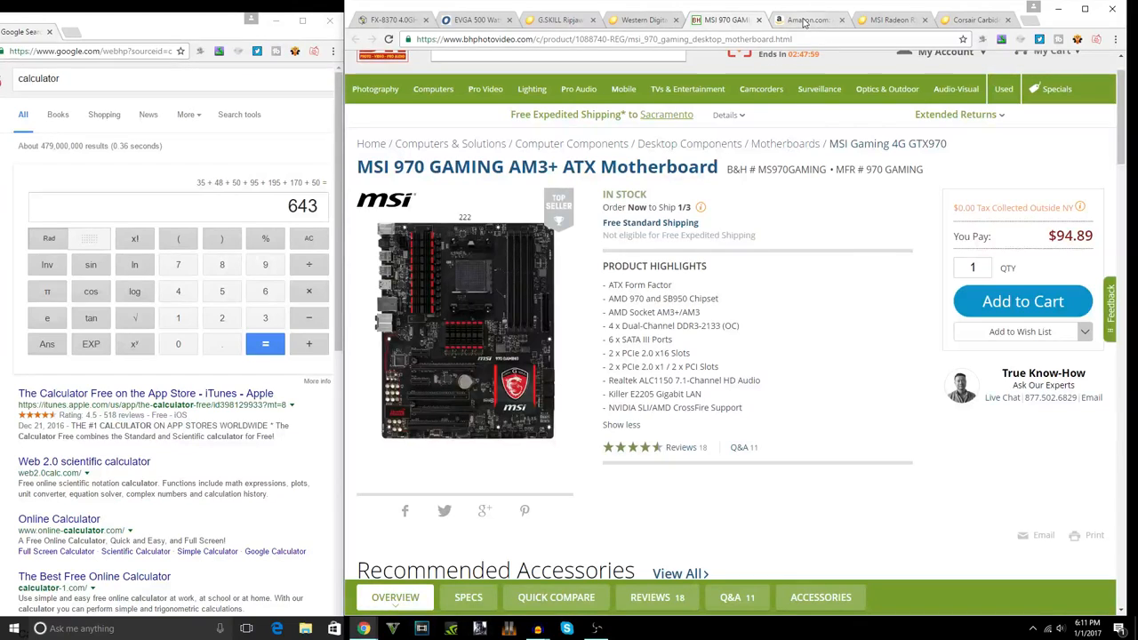
mouse_move(803, 20)
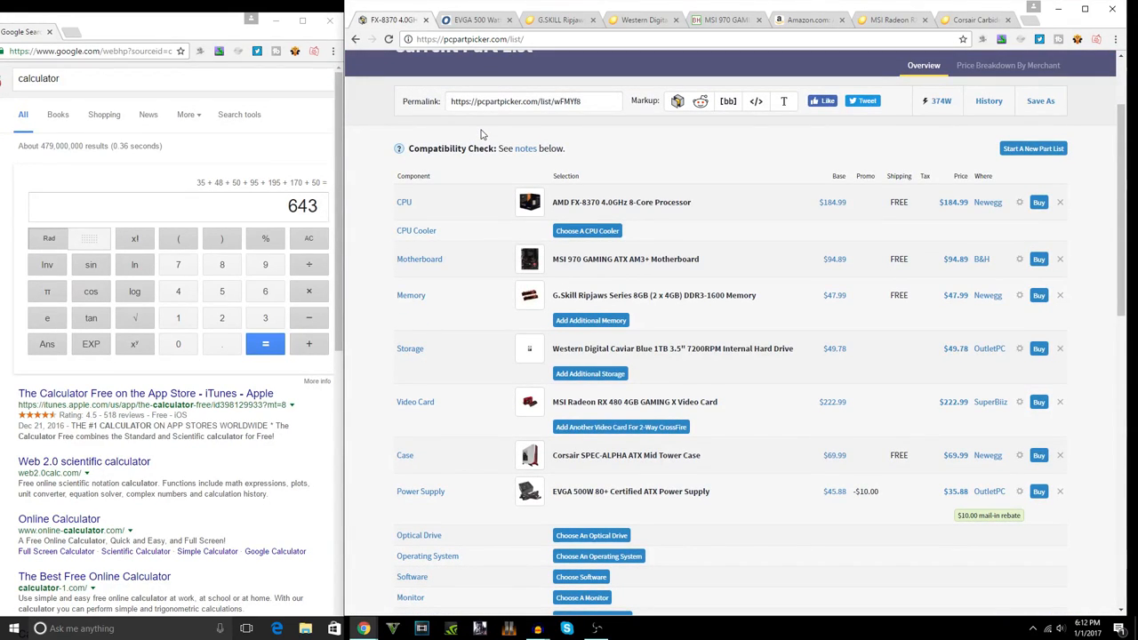
scroll(up, 3)
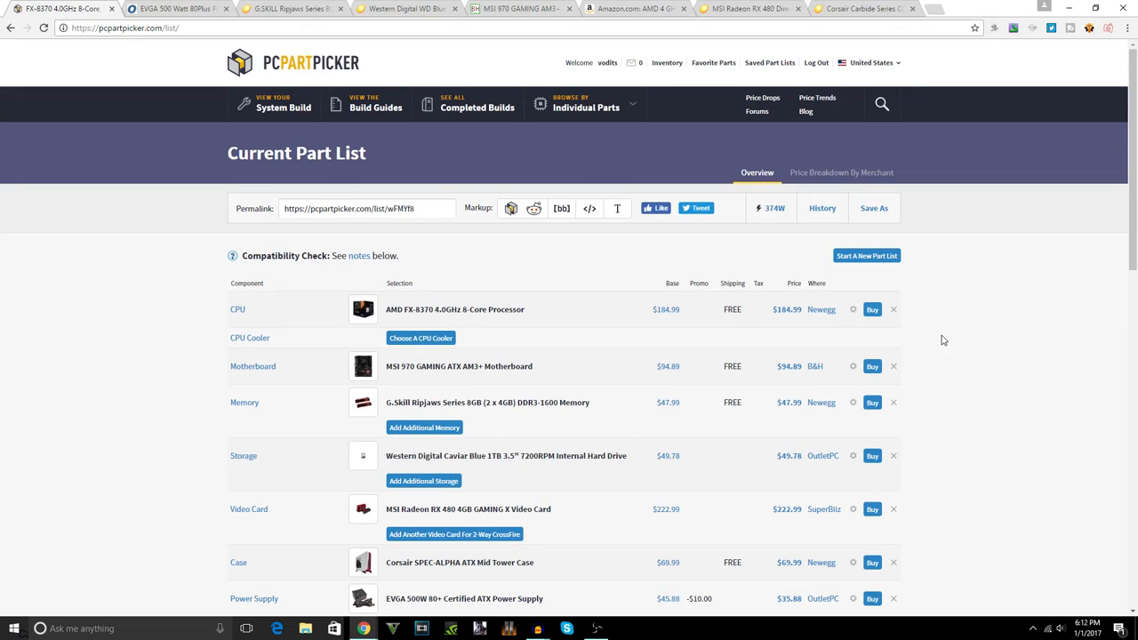
mouse_move(871, 366)
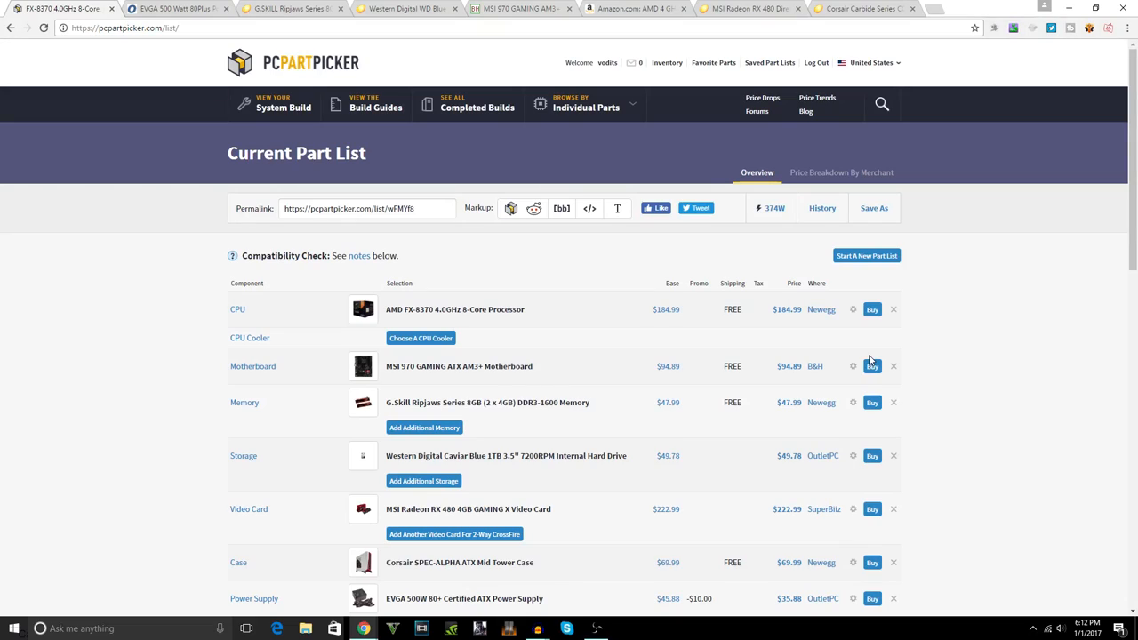
mouse_move(840, 356)
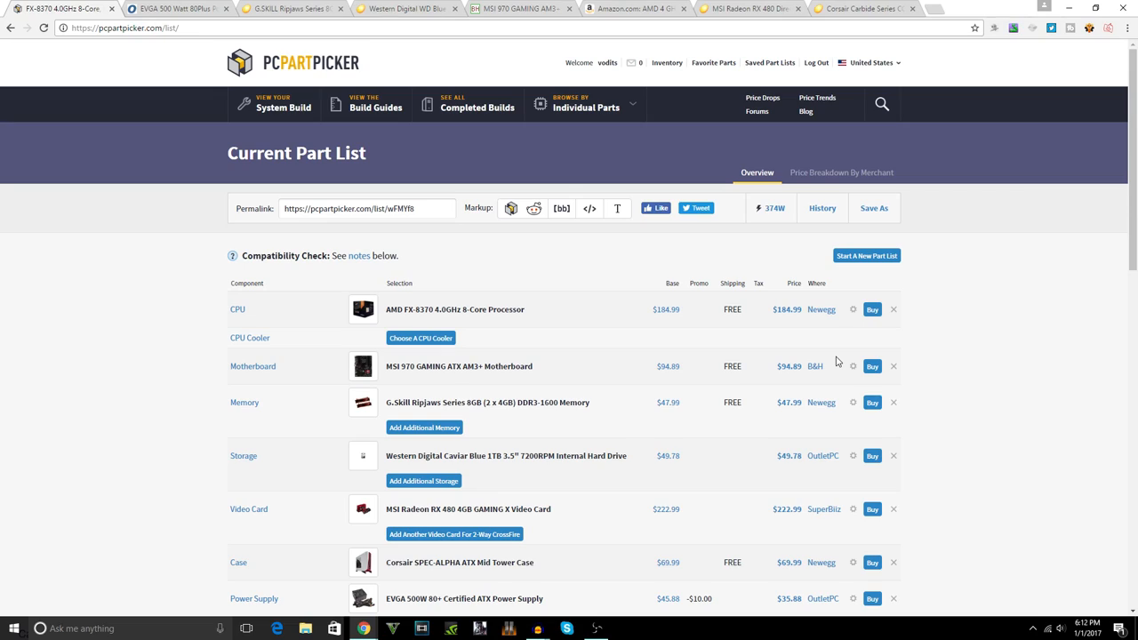
mouse_move(814, 366)
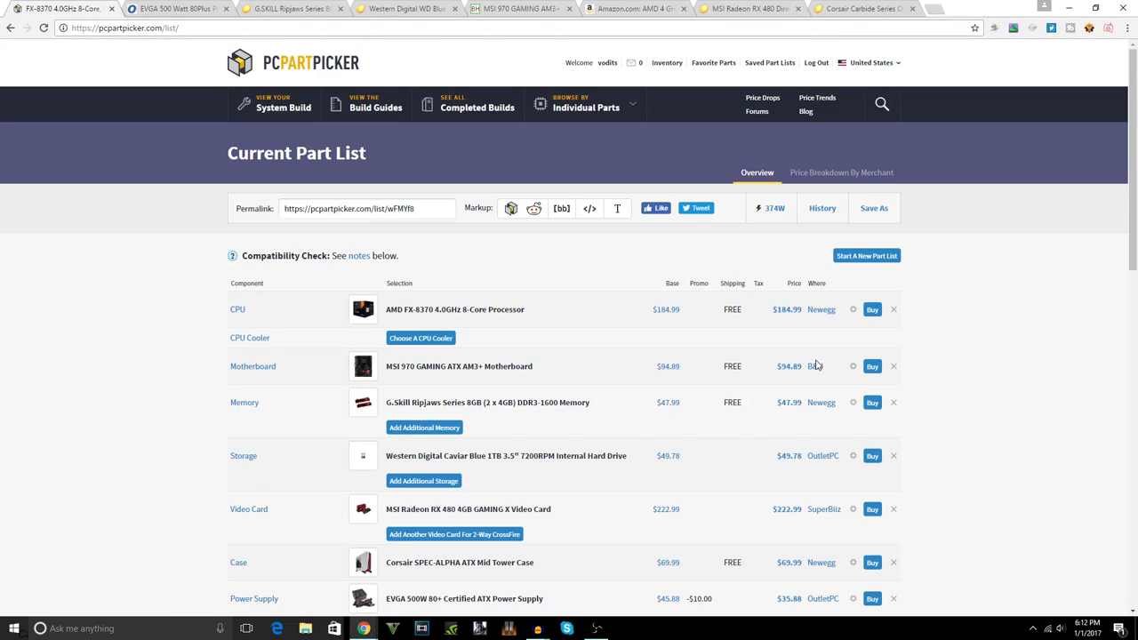